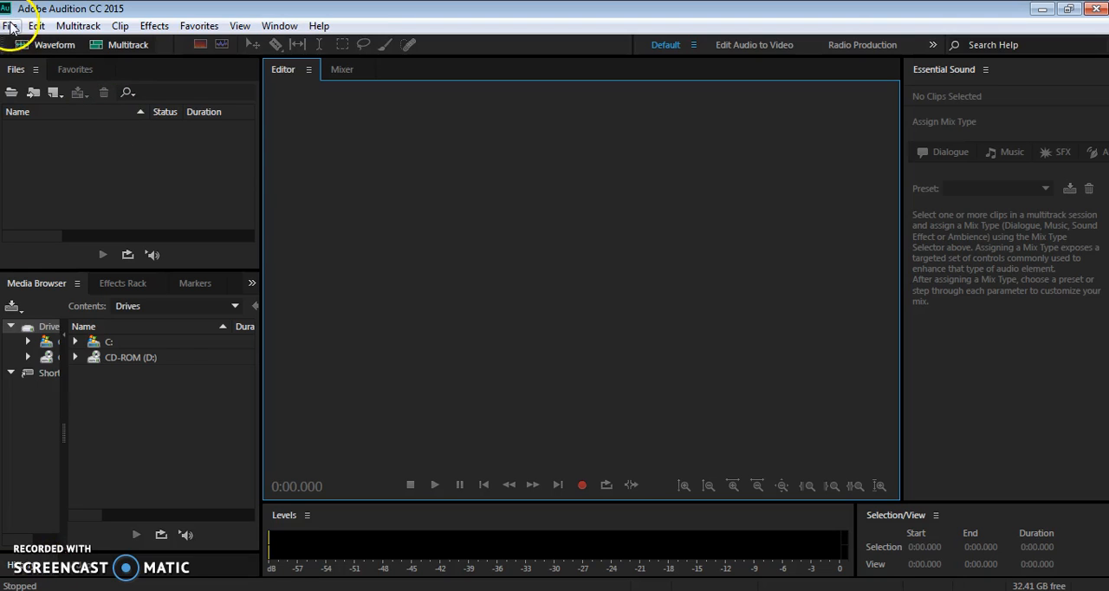
Step: Create a new multitrack session named vox-pop saved in the 3-VoxPop folder
left_click(11, 24)
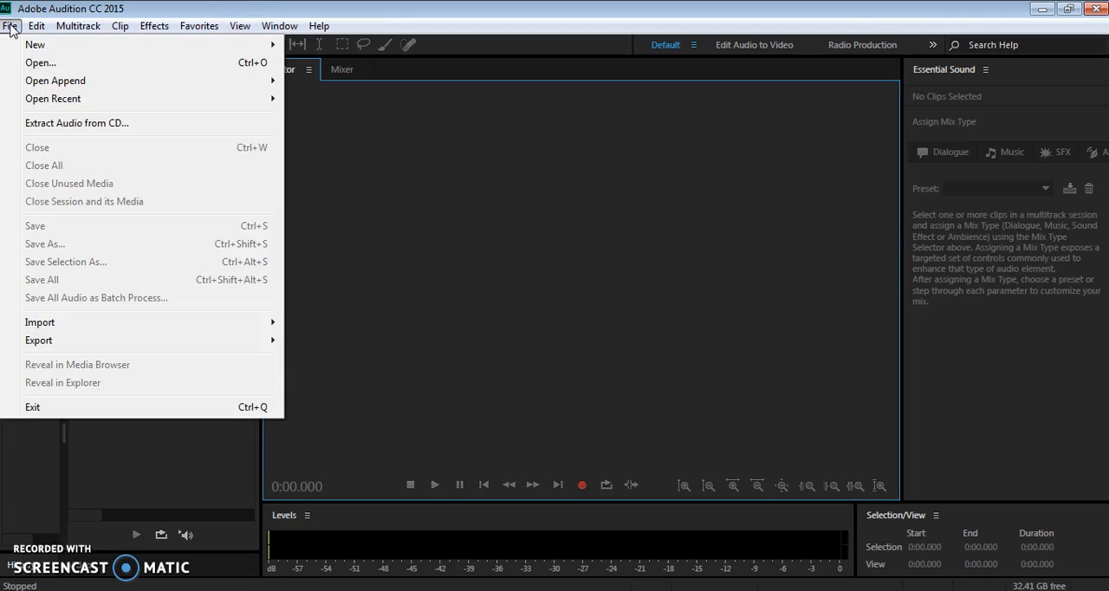
mouse_move(42, 40)
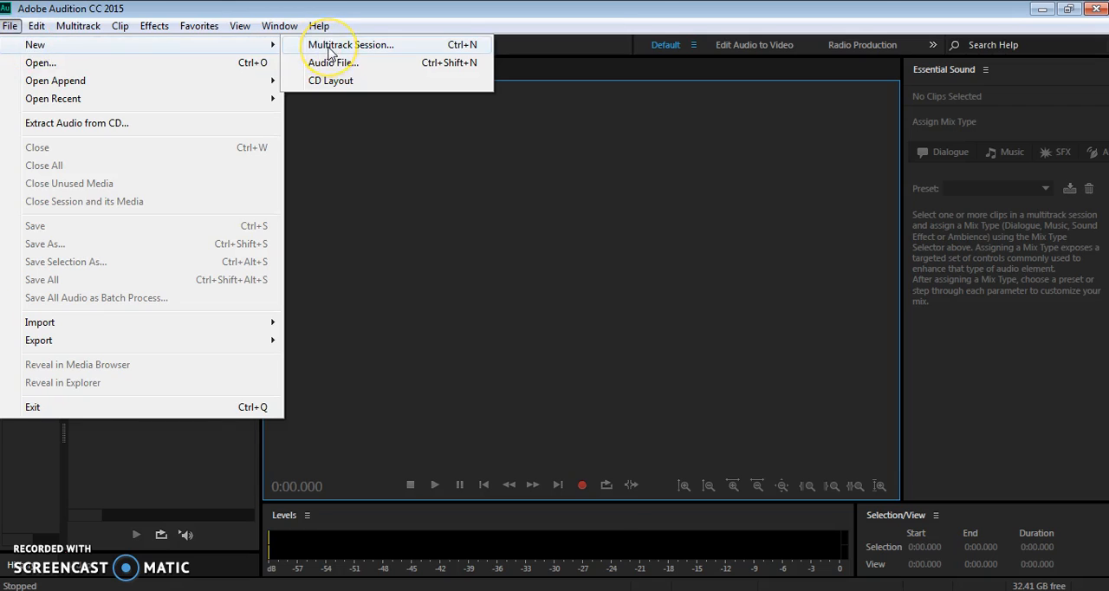
left_click(353, 45)
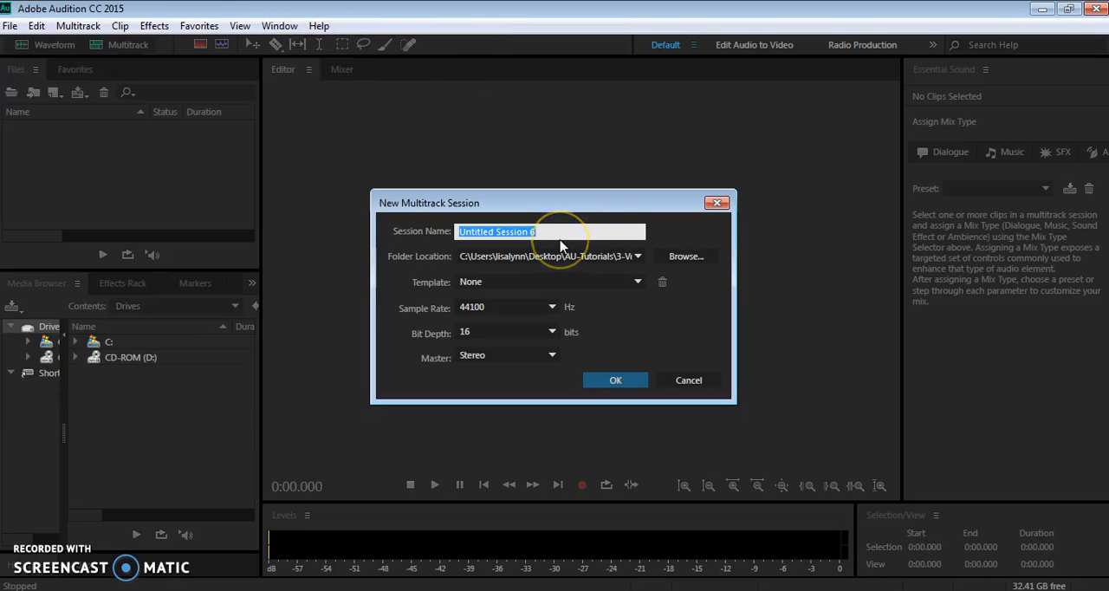
key("Delete")
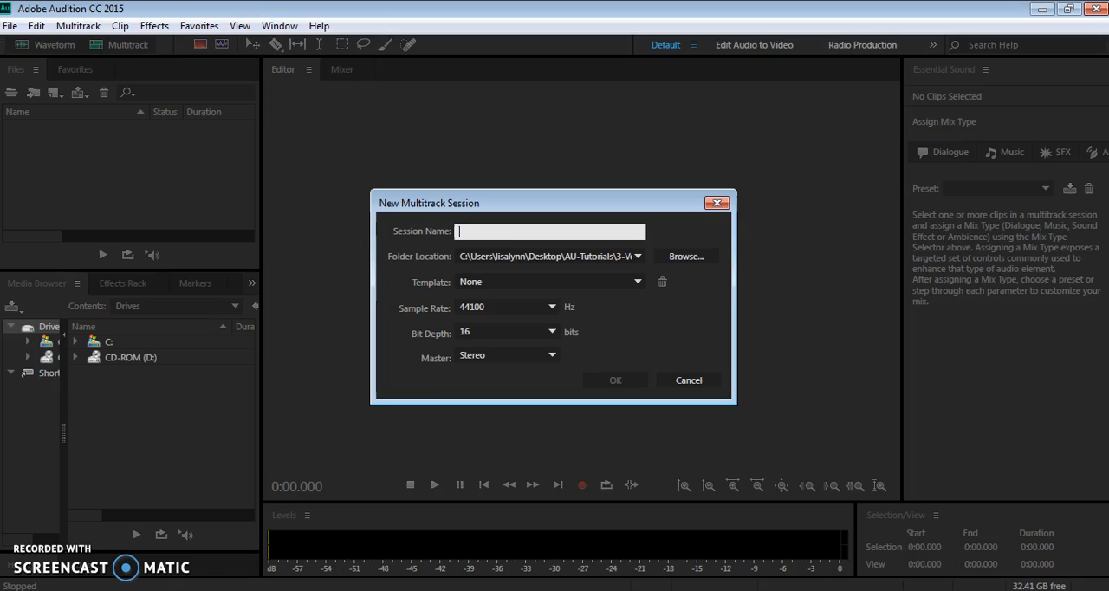
type("vox.")
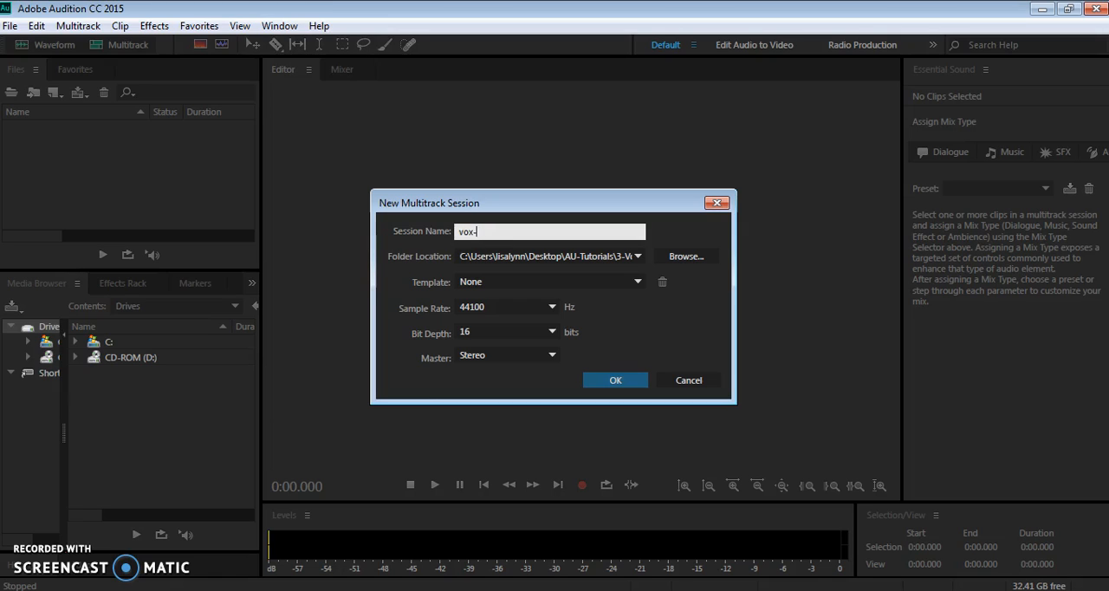
type("pop")
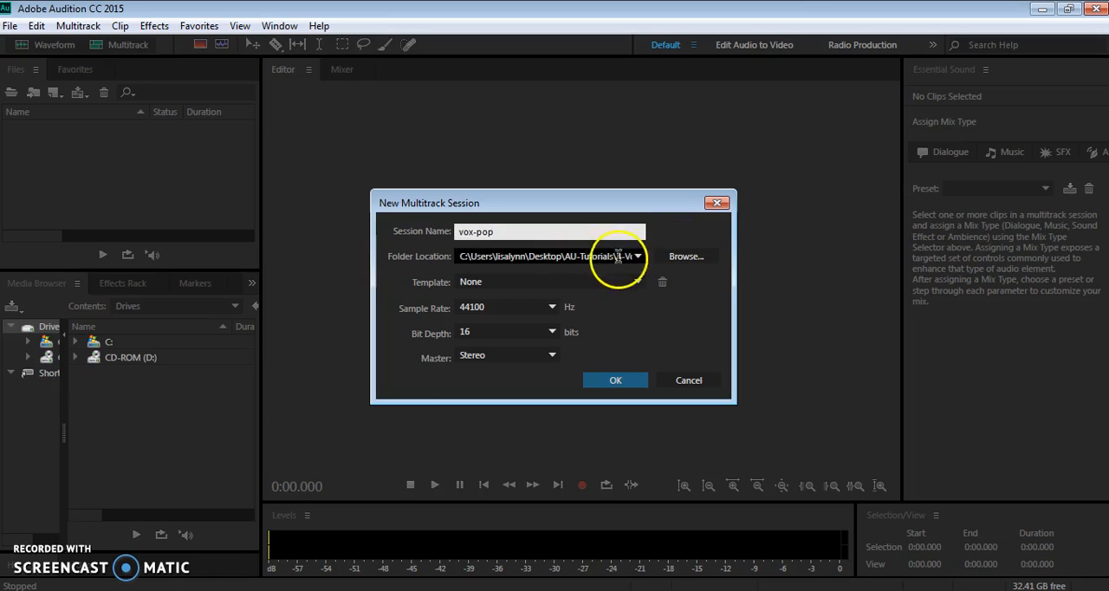
left_click(686, 256)
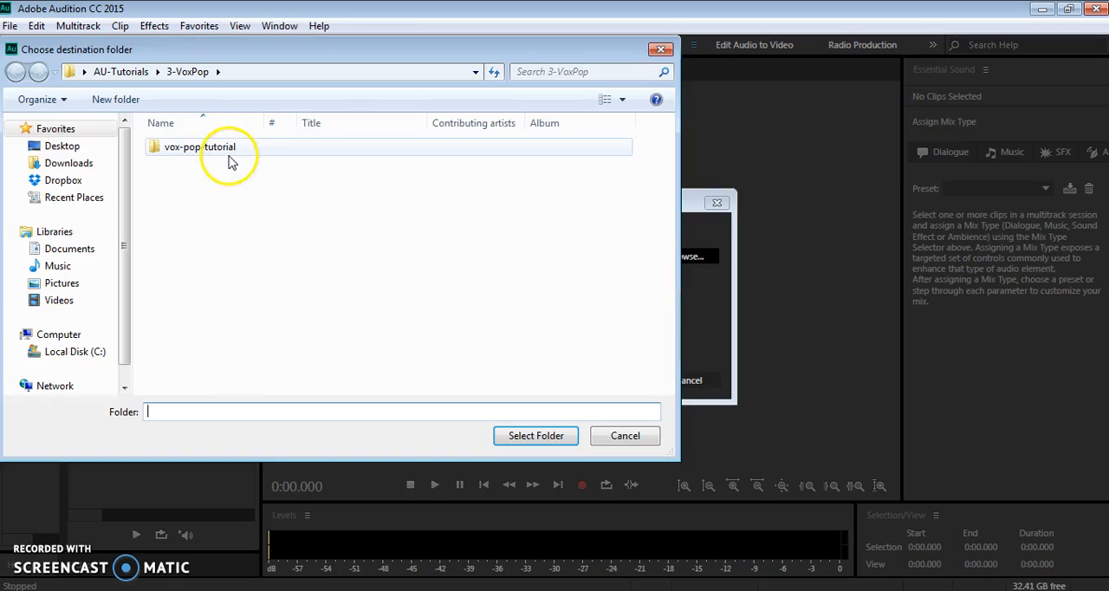
left_click(535, 435)
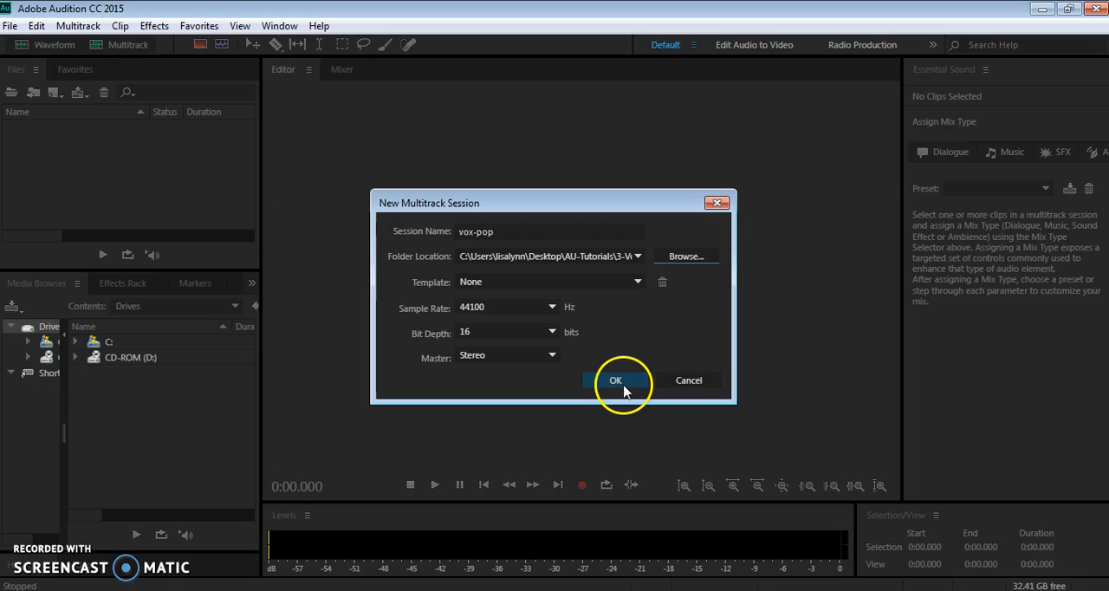
Step: Confirm the vox-pop session and arm Track 1 for recording
left_click(617, 379)
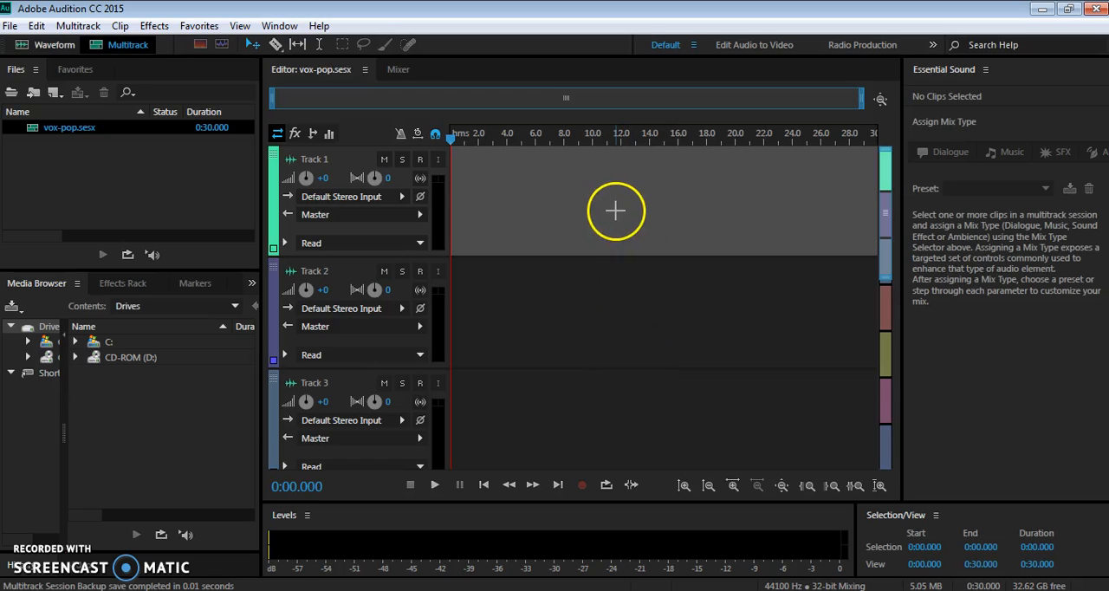
mouse_move(882, 274)
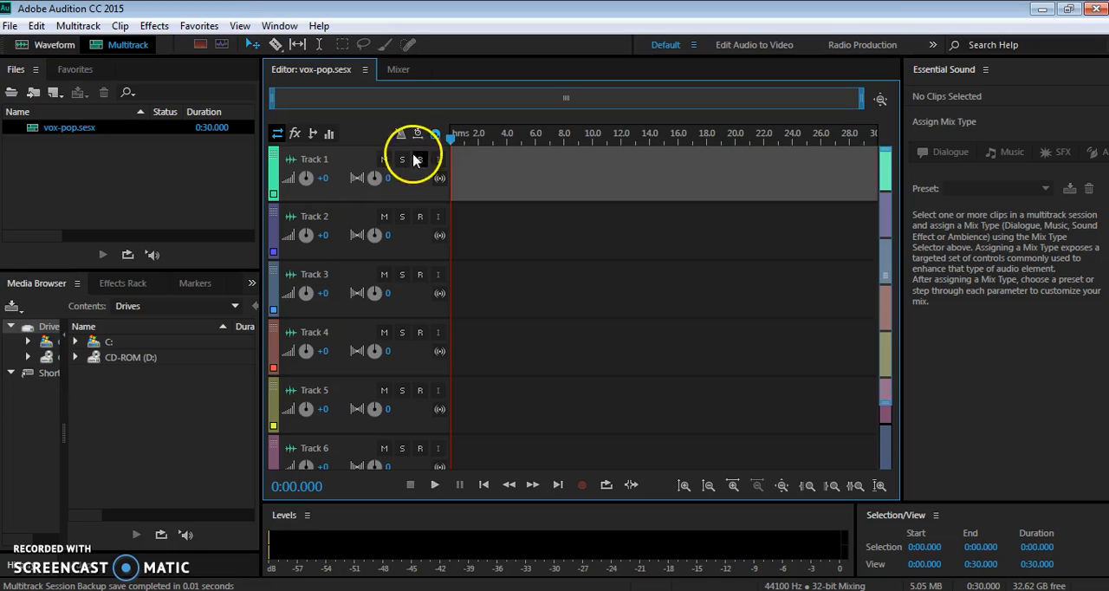
mouse_move(419, 159)
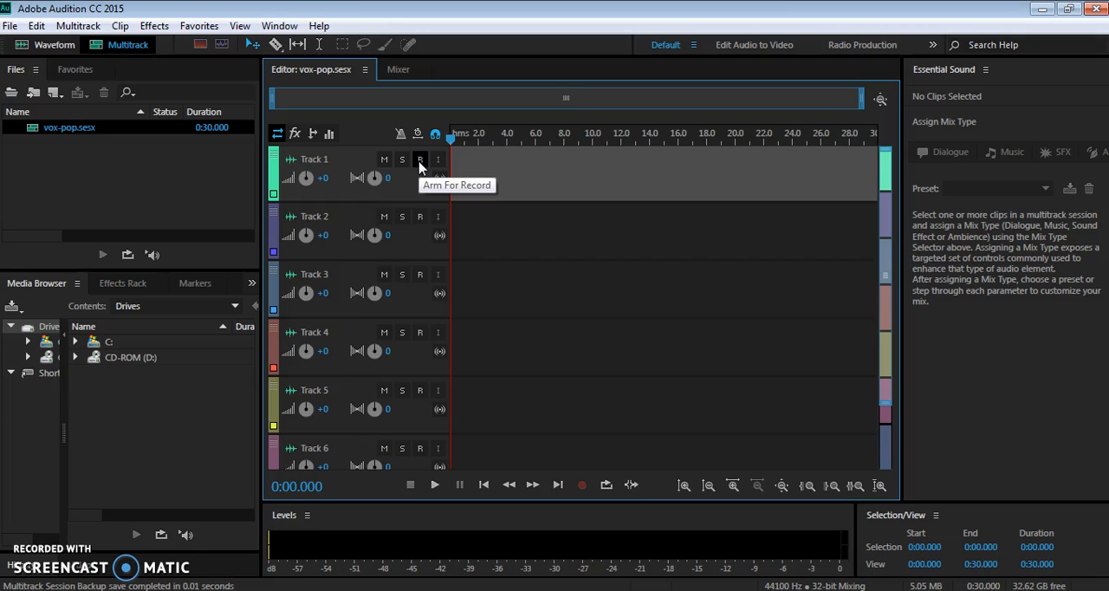
left_click(419, 159)
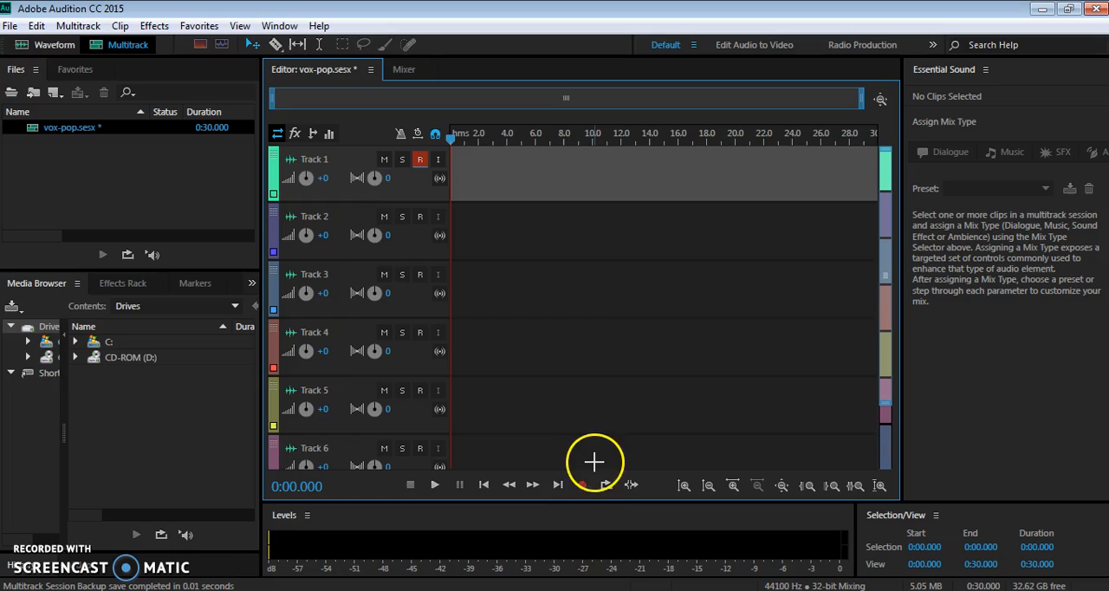
mouse_move(582, 485)
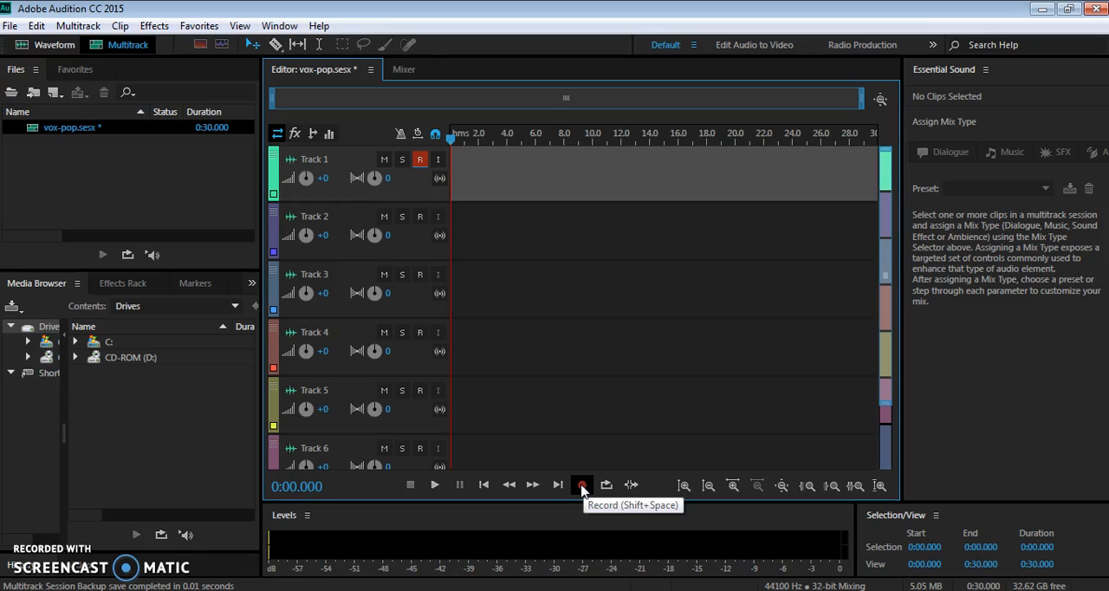
Step: Record a short take onto Track 1 as Track 1_001 and play it back once
left_click(579, 486)
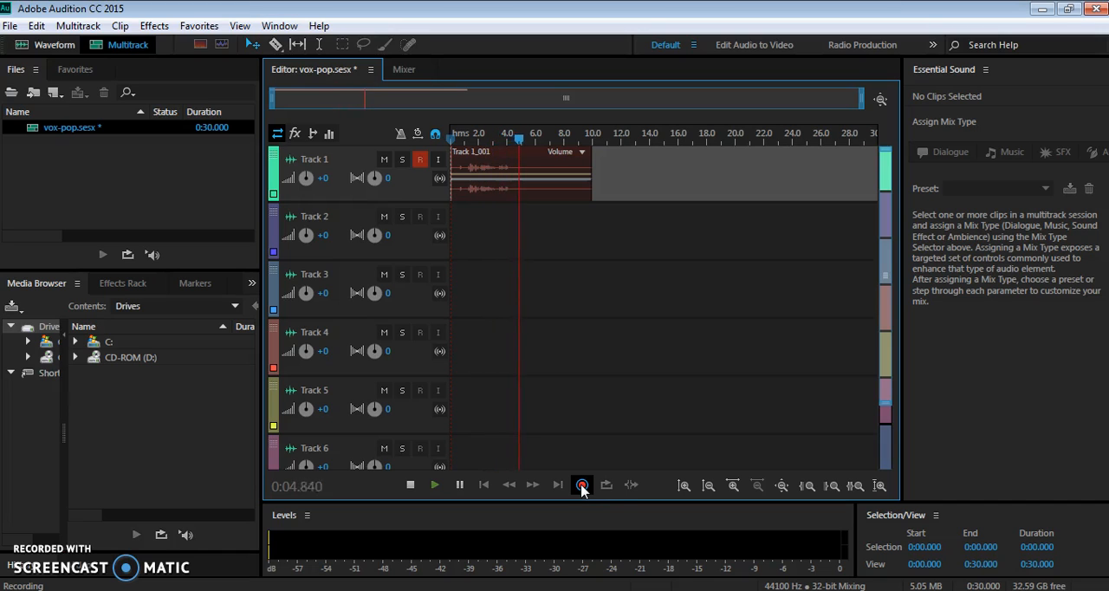
left_click(582, 485)
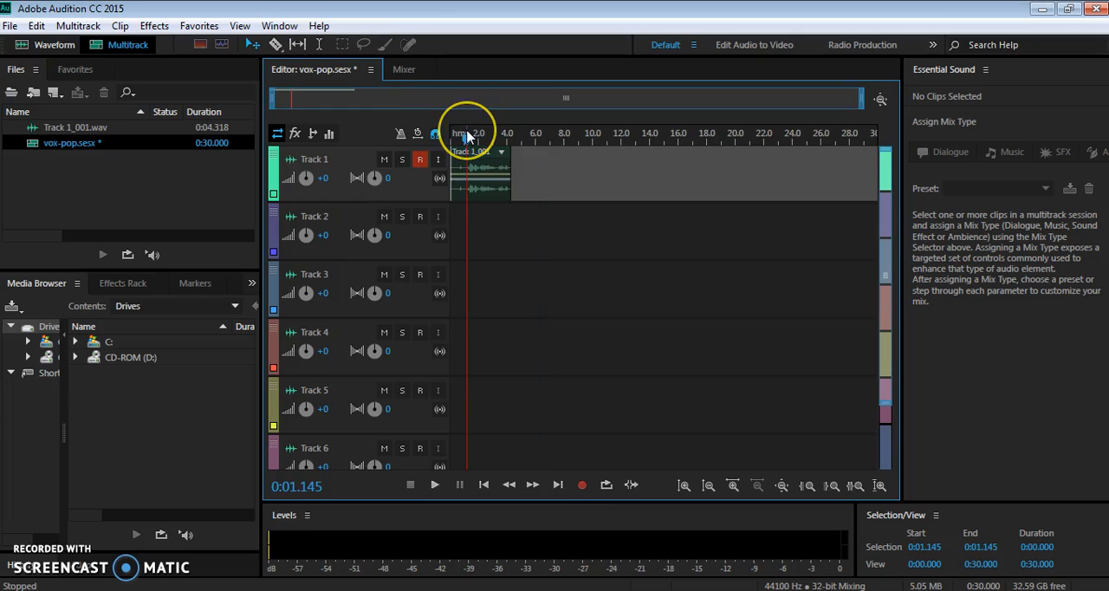
left_click(433, 485)
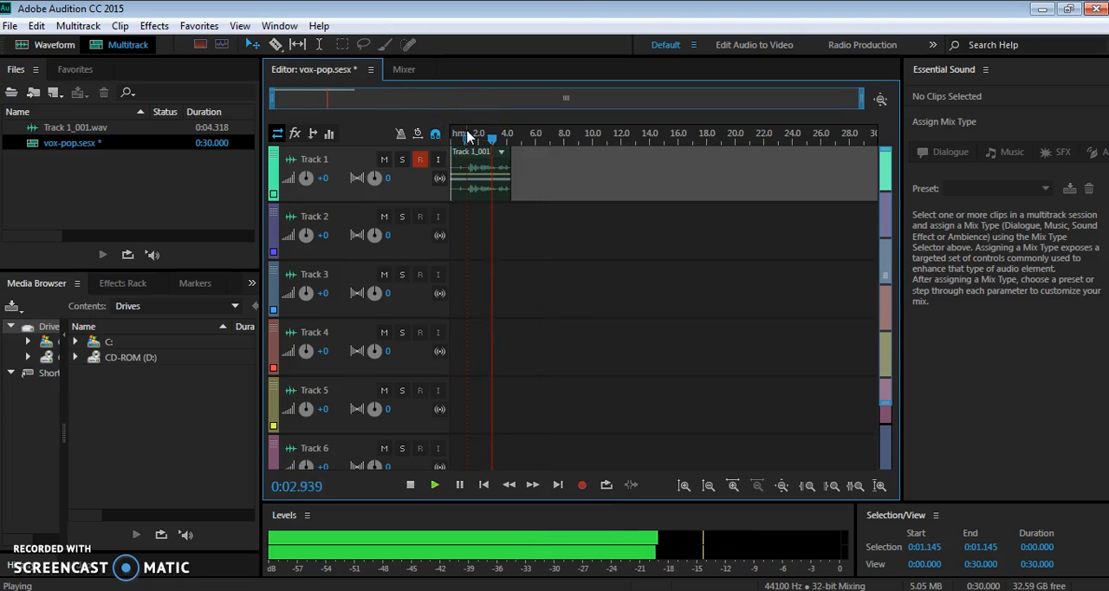
left_click(409, 485)
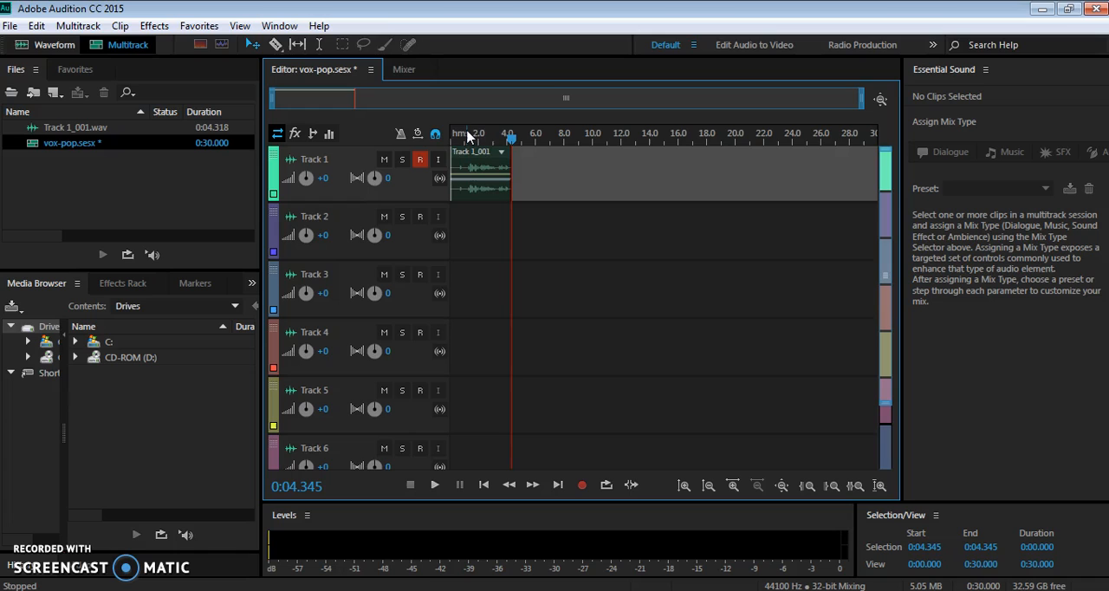
mouse_move(487, 164)
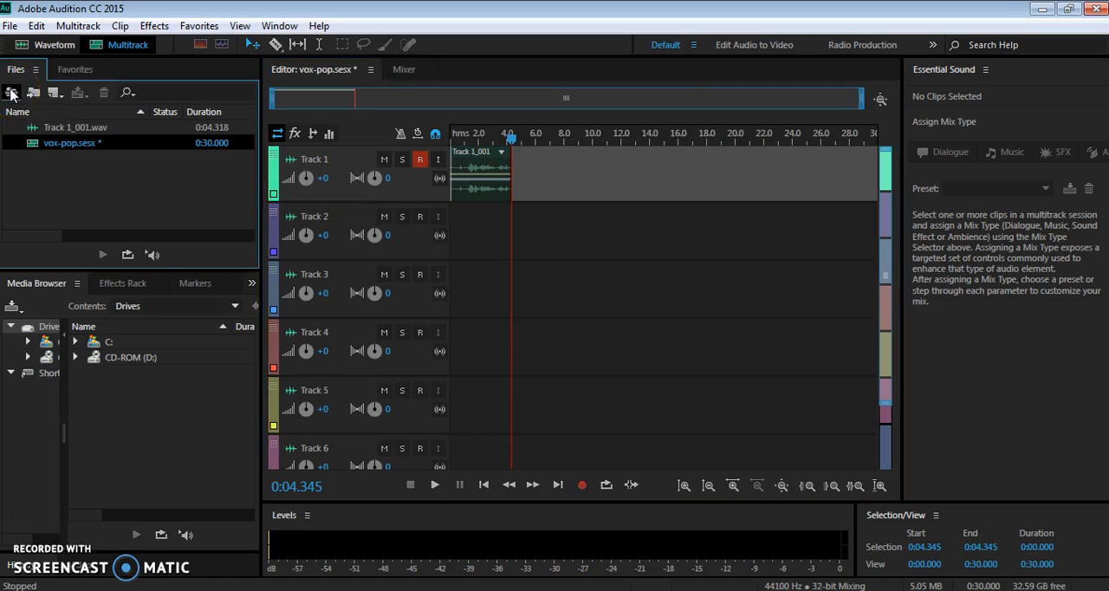
Step: Import Memo (1) to Memo (4).m4a from the 3-VoxPop folder into the Files panel
left_click(12, 90)
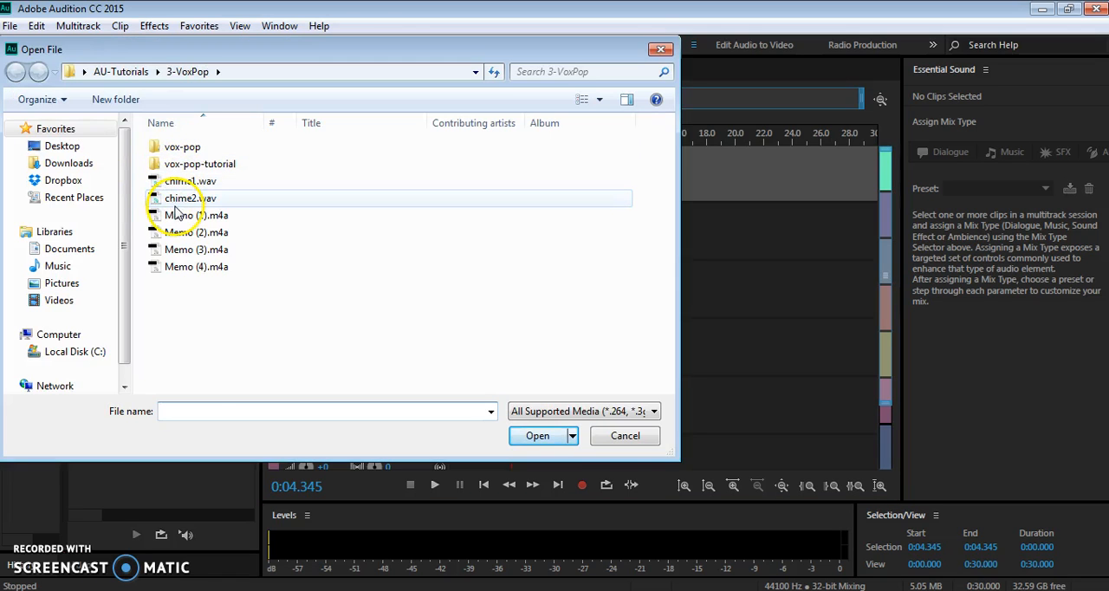
left_click(196, 214)
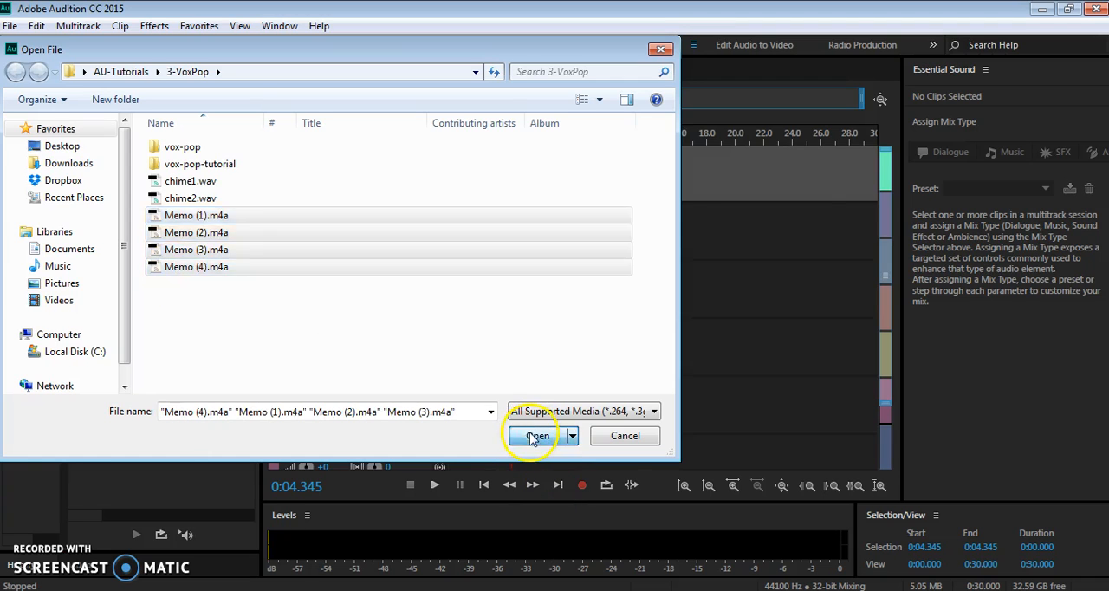
left_click(534, 437)
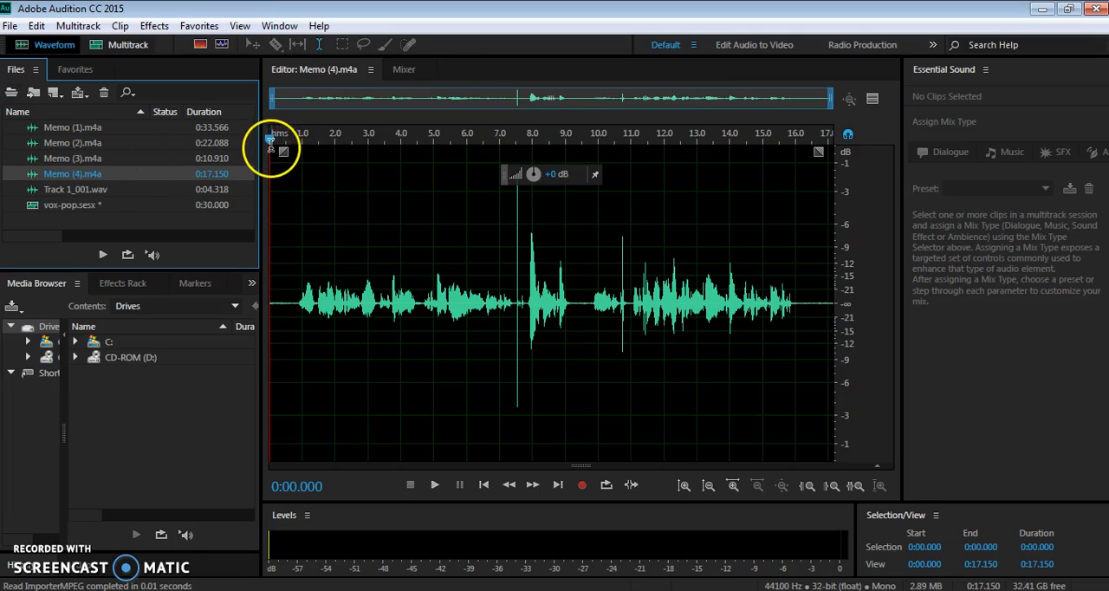
Step: Play Memo (4) through in the waveform editor
left_click(434, 485)
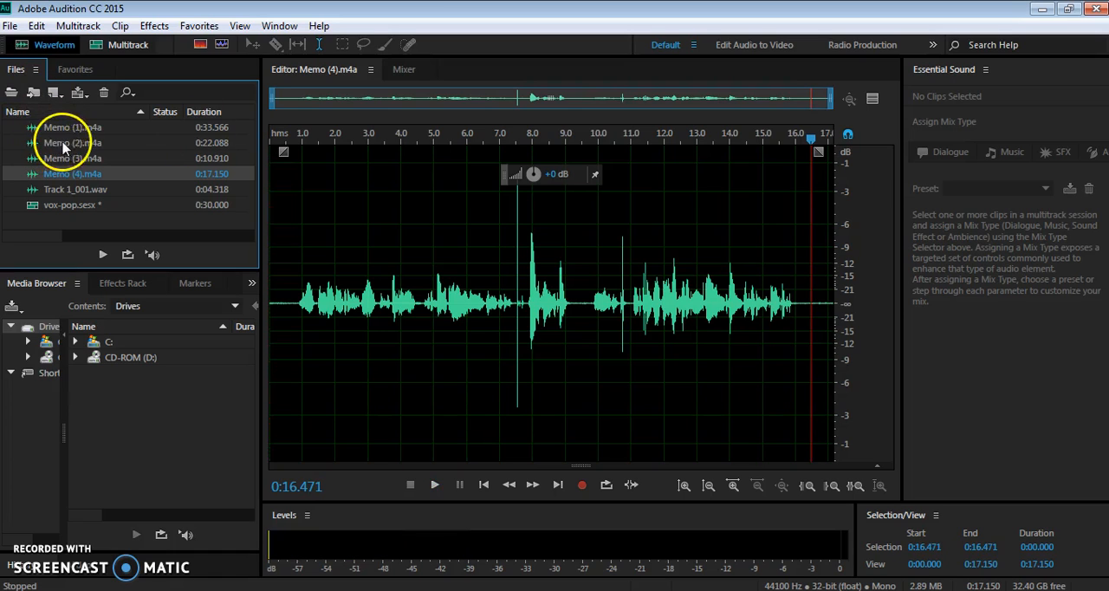
mouse_move(90, 114)
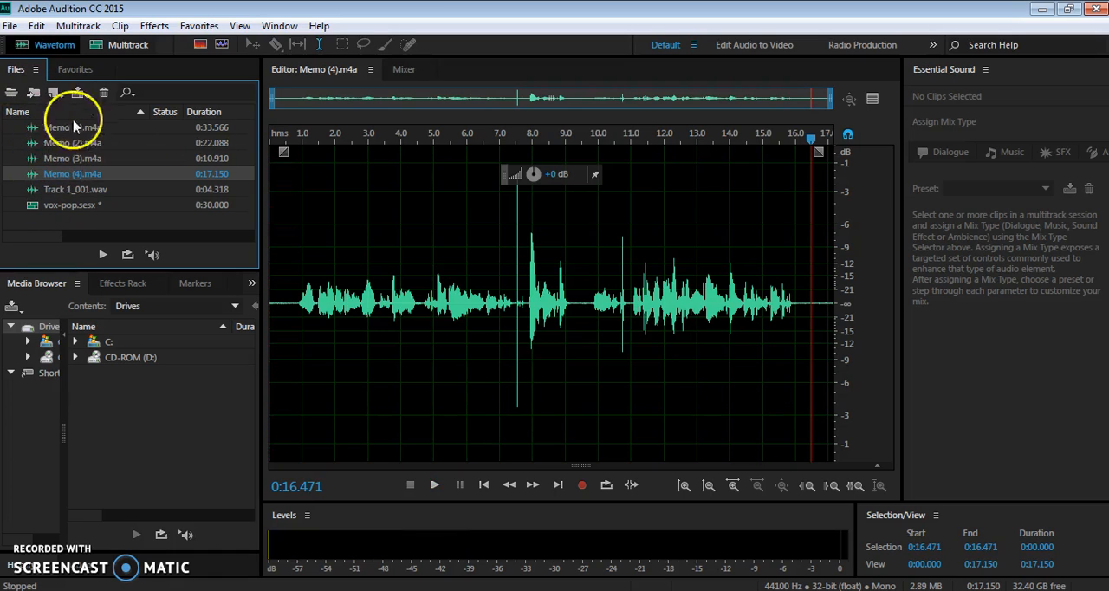
mouse_move(52, 194)
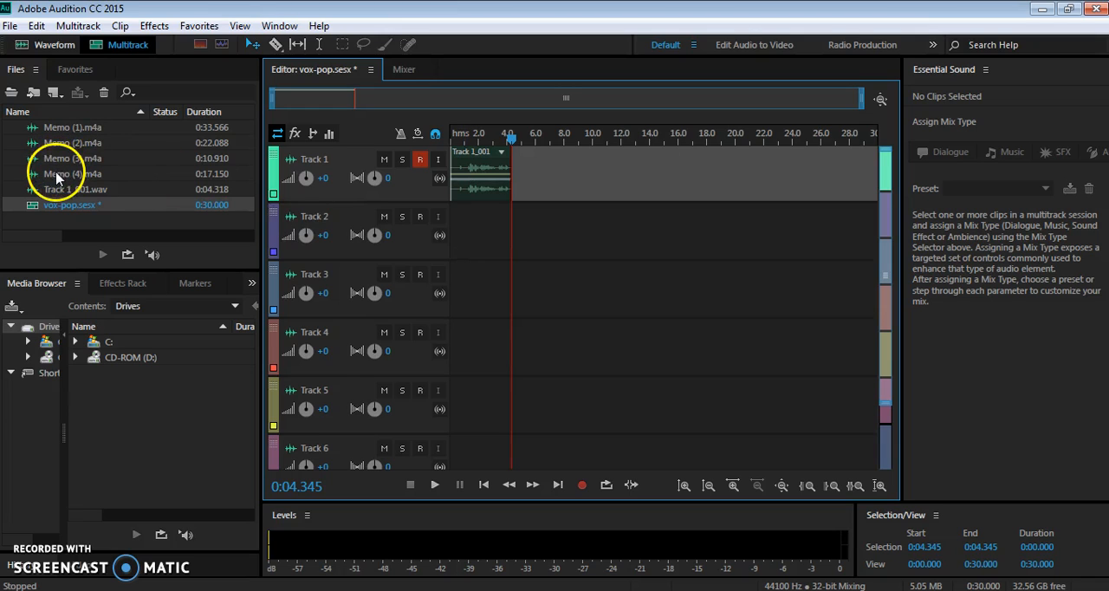
Step: Place Memo (2), Memo (3) and Memo (4) onto Tracks 2, 3 and 4 near 4.3 seconds
left_click_drag(72, 142, 537, 286)
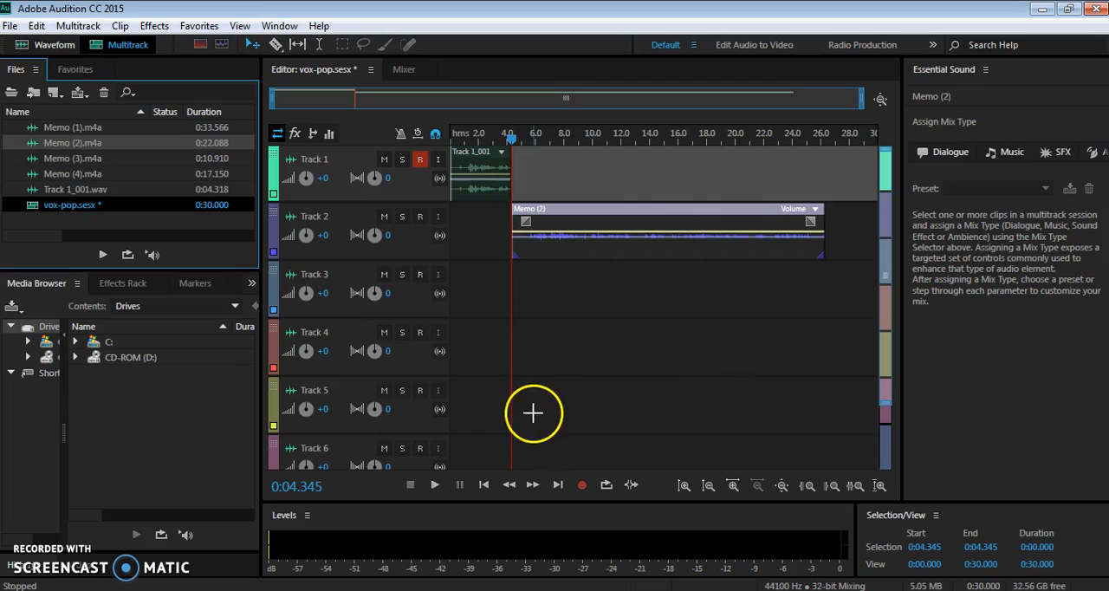
left_click_drag(73, 158, 528, 291)
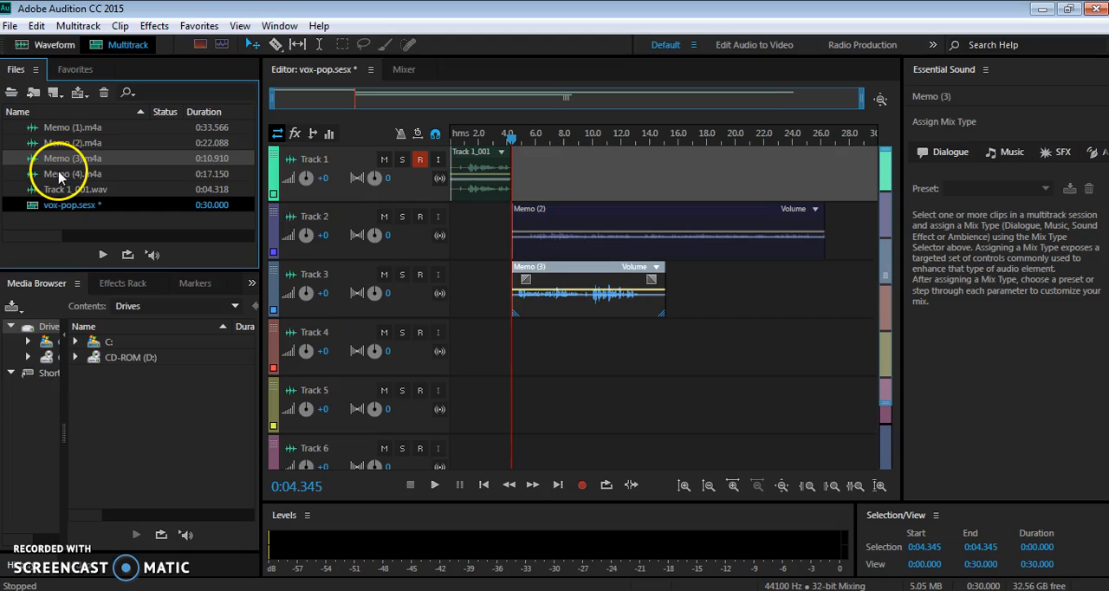
left_click_drag(61, 173, 517, 347)
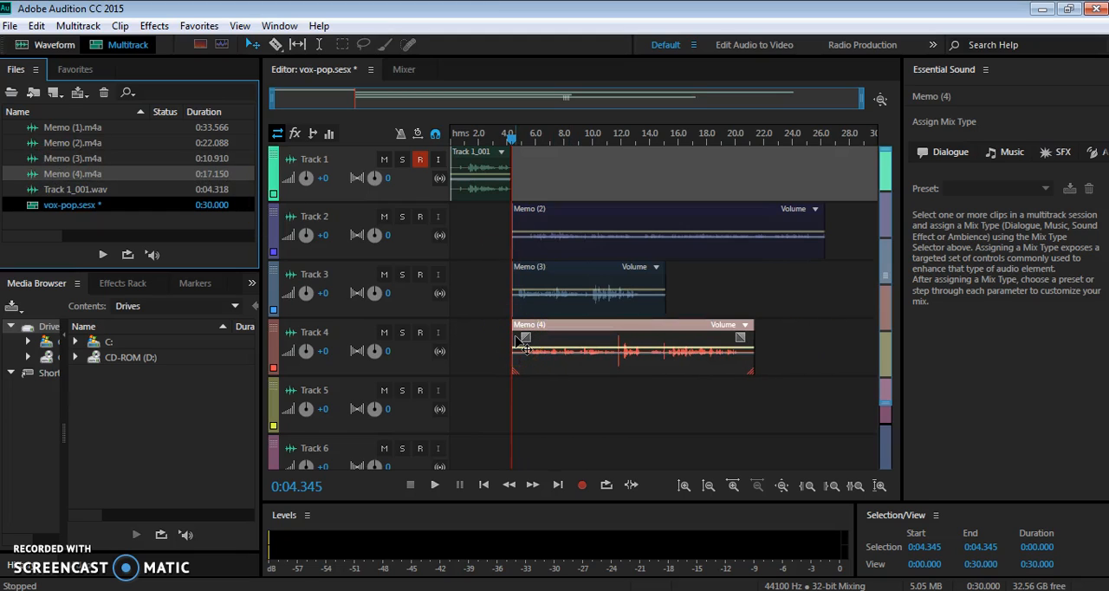
left_click(419, 159)
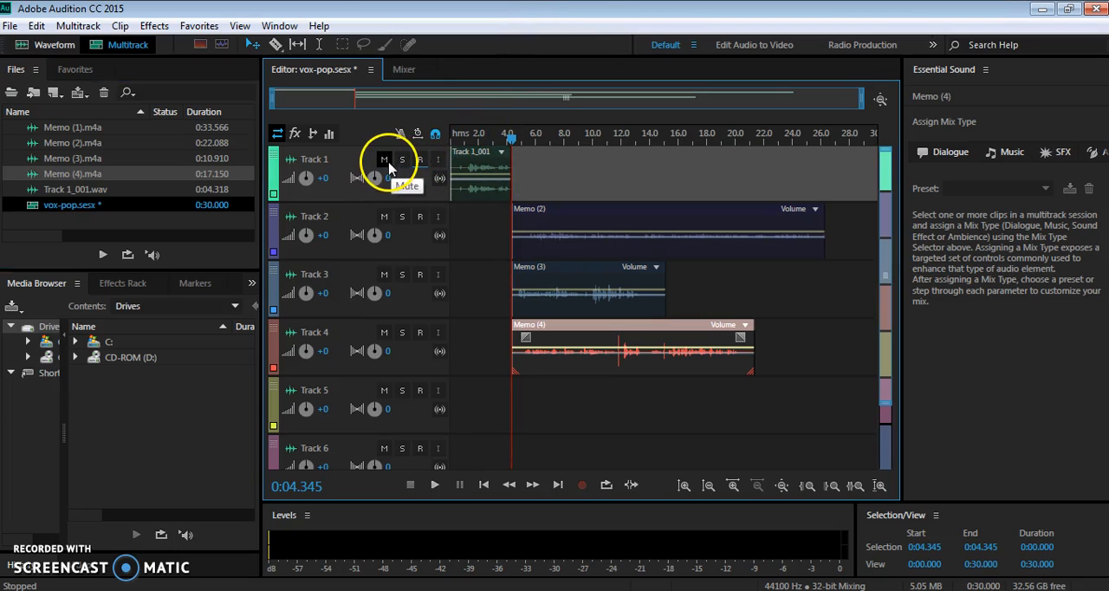
Step: Mute Track 1 and move the Memo (2) clip to start near 10 seconds, listening to check
left_click(384, 159)
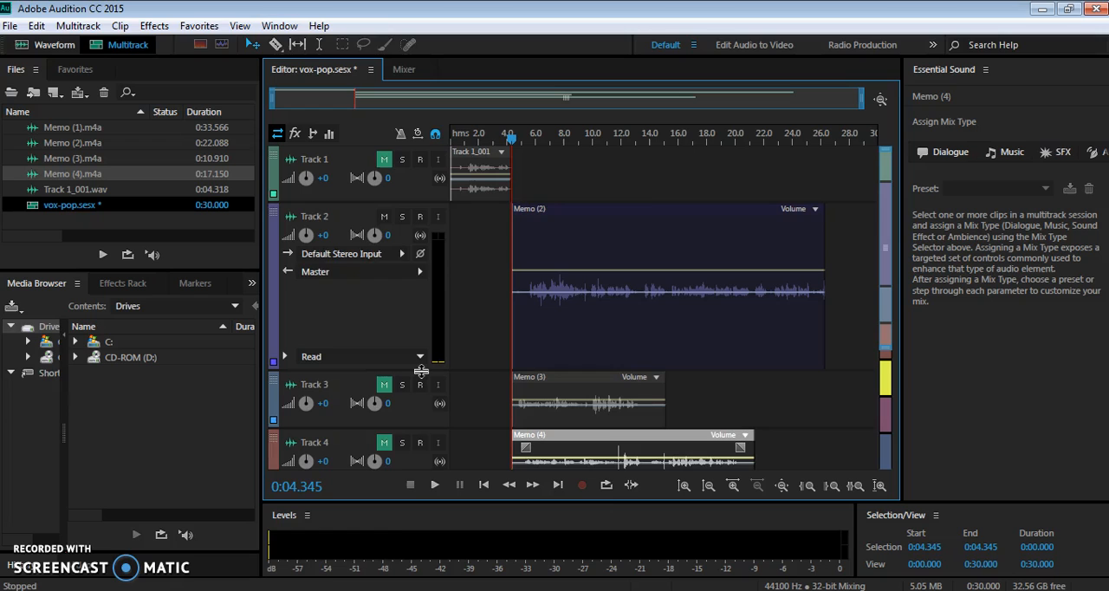
left_click(433, 485)
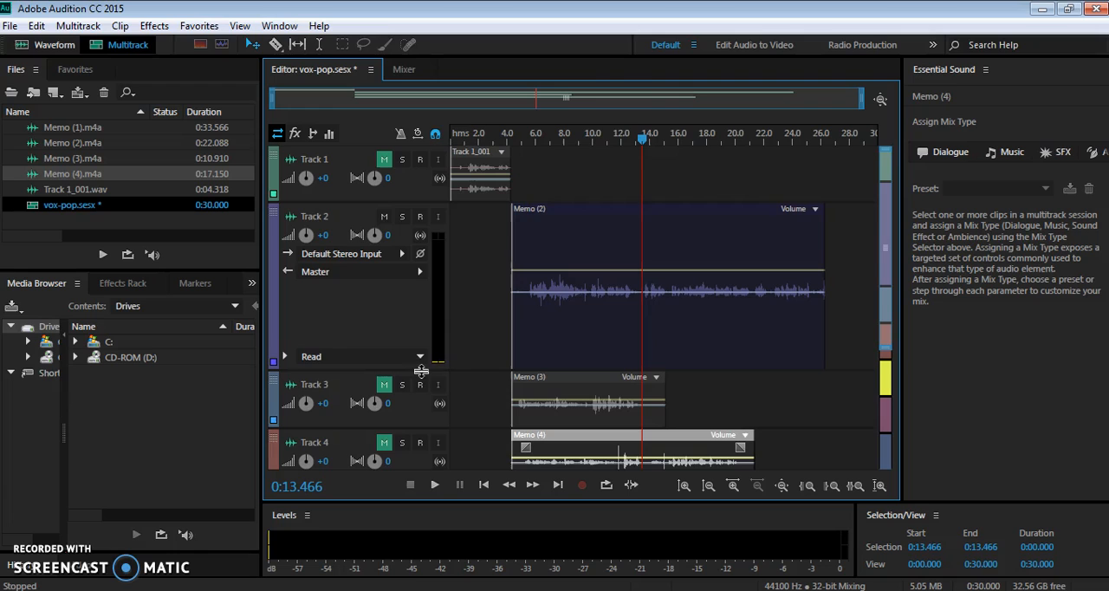
left_click(593, 141)
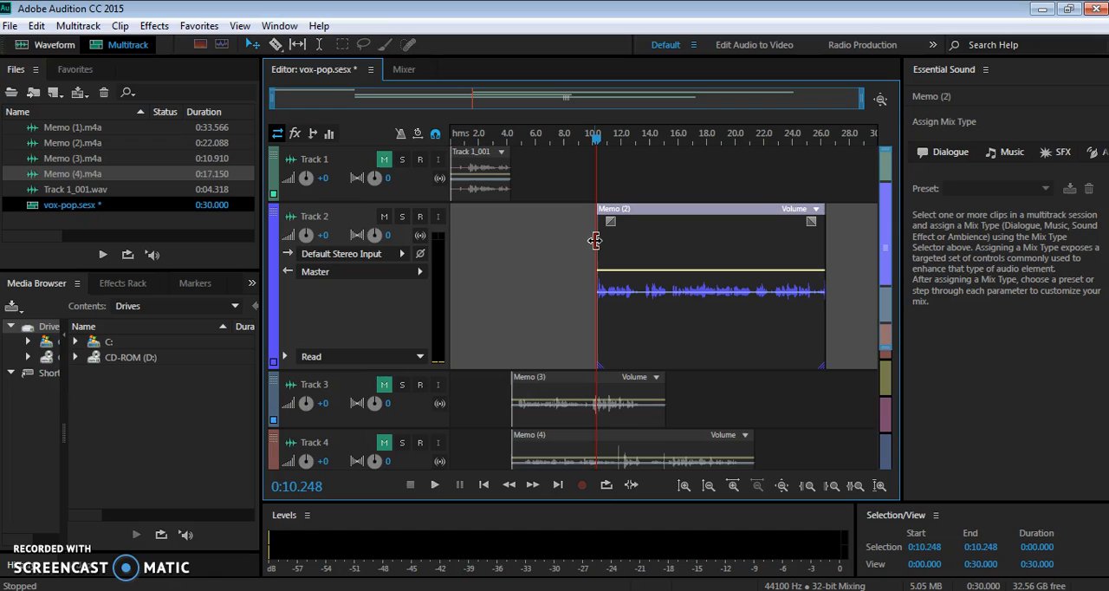
left_click(433, 485)
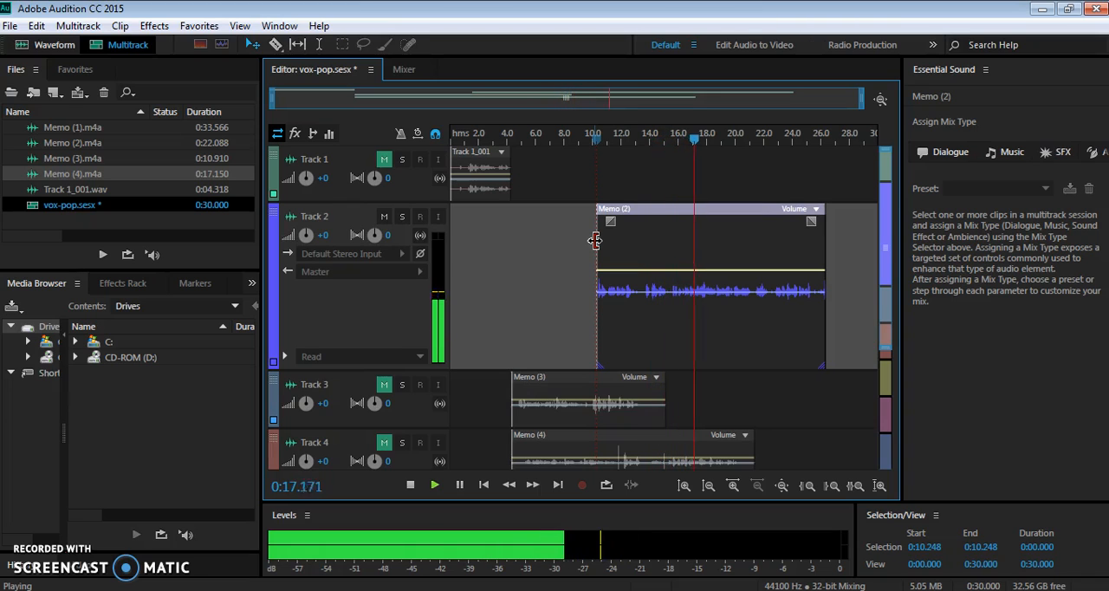
left_click(409, 485)
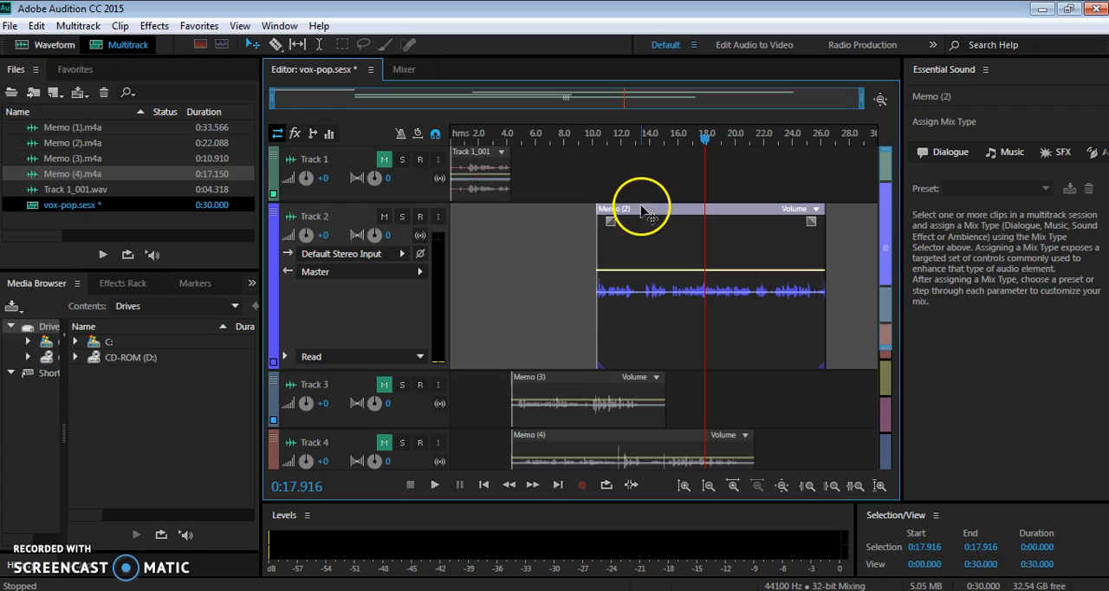
mouse_move(655, 298)
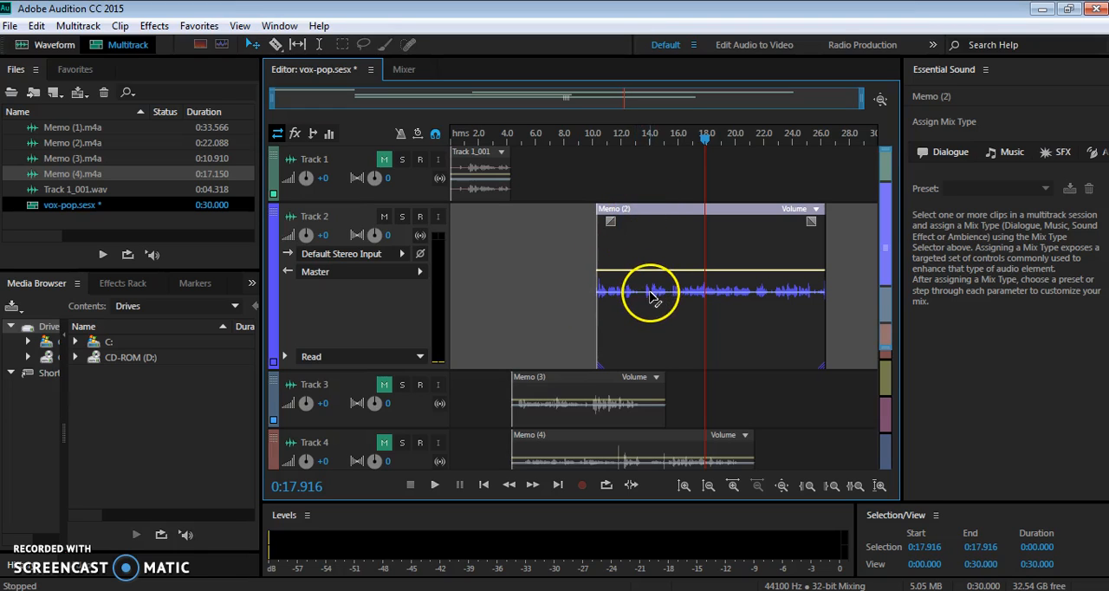
mouse_move(647, 275)
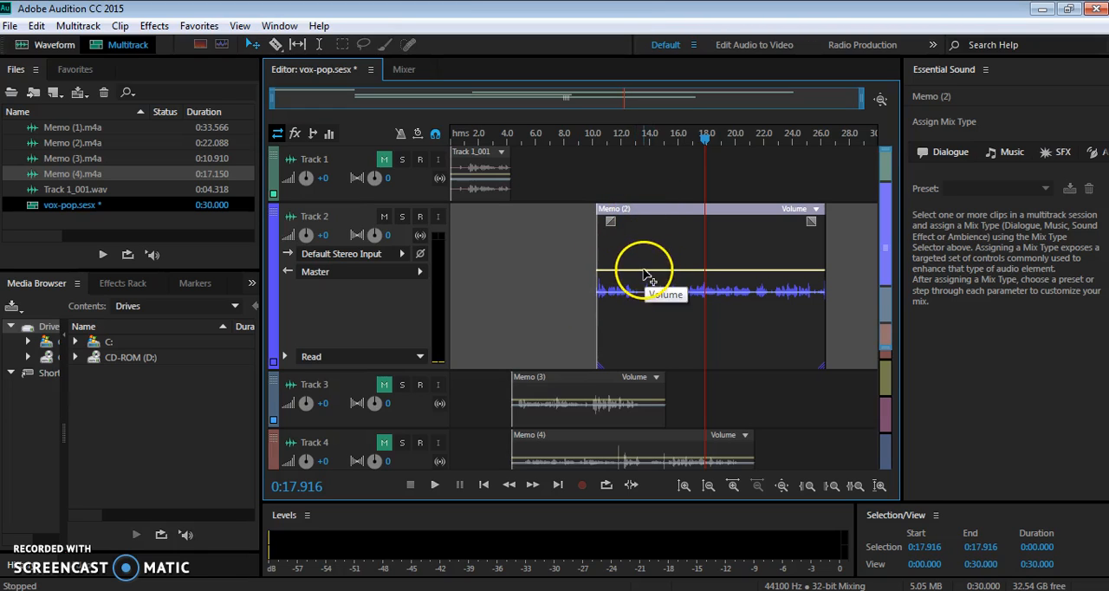
Step: Raise the Memo (2) clip volume line and play it again from its start
left_click_drag(648, 278, 648, 251)
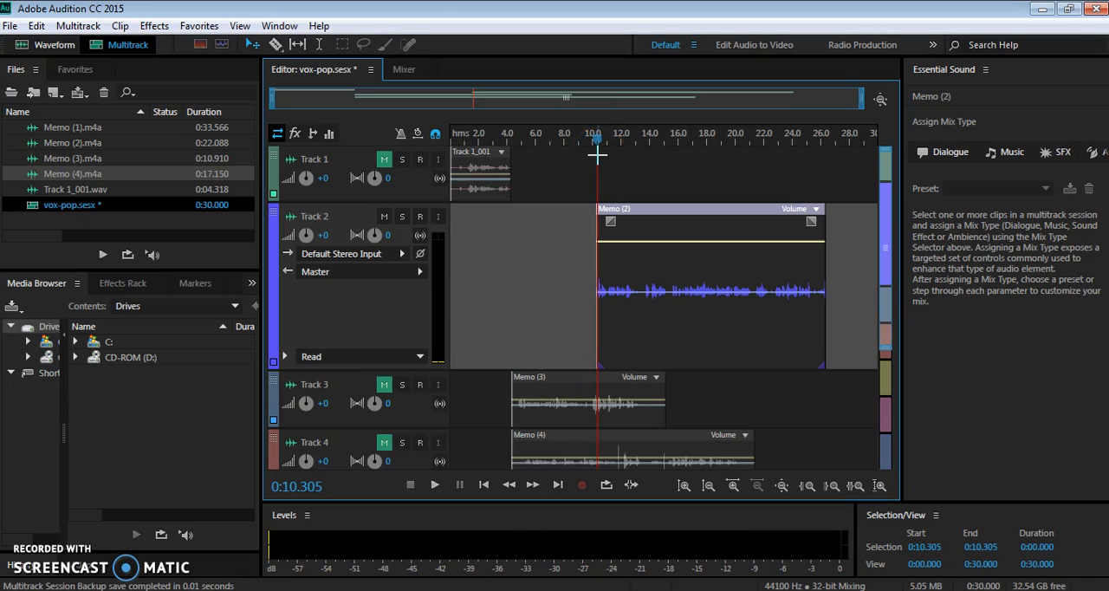
left_click(433, 485)
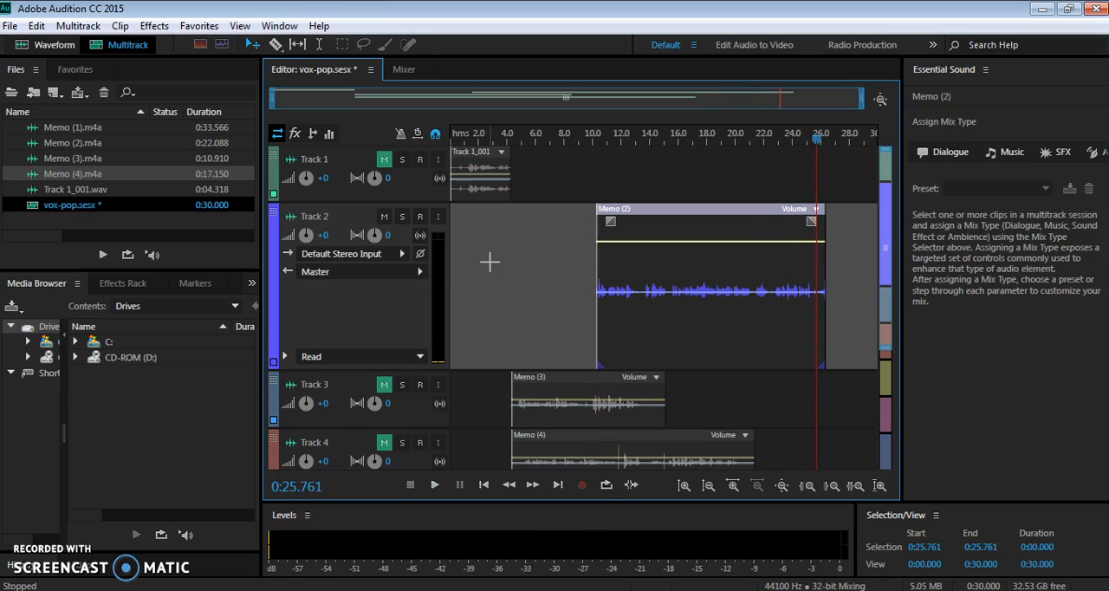
Step: Split Memo (2) around 13 s, remove the later part, and review the three-second snippet
left_click(643, 135)
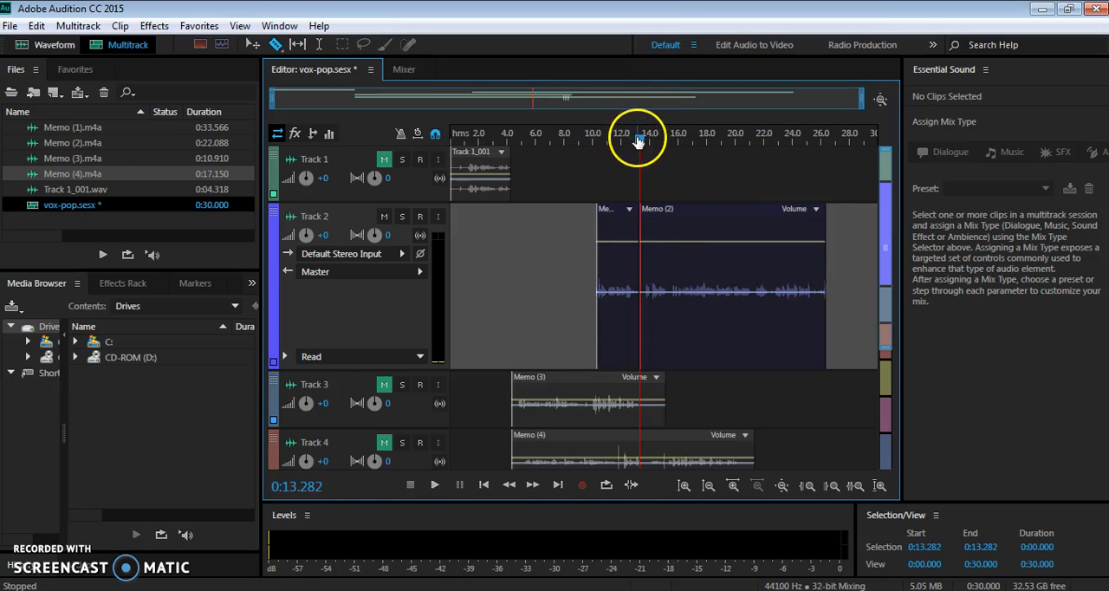
left_click(433, 485)
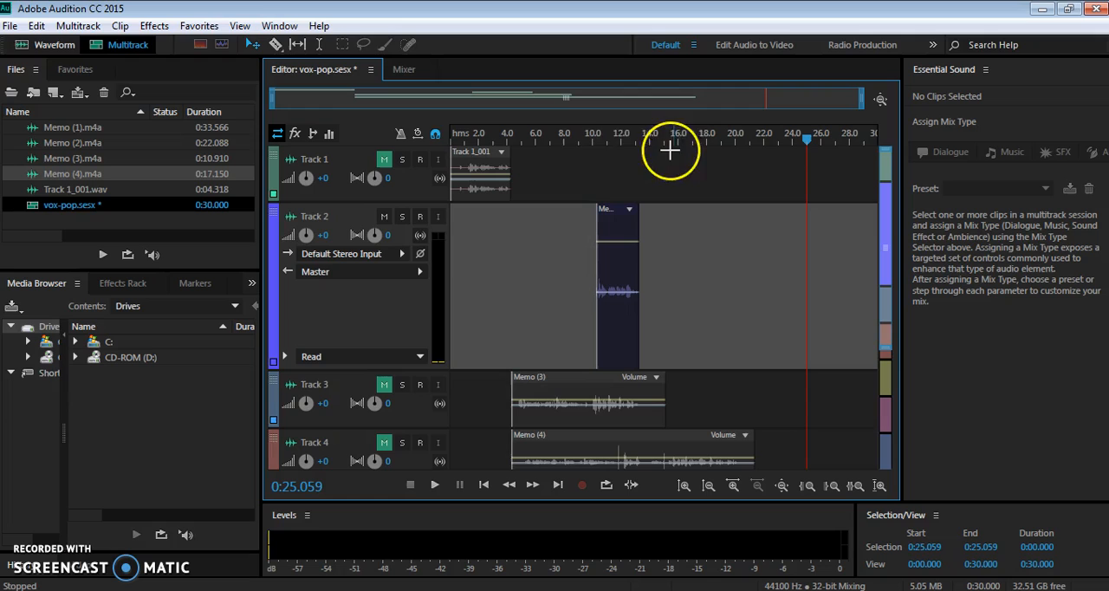
left_click(593, 138)
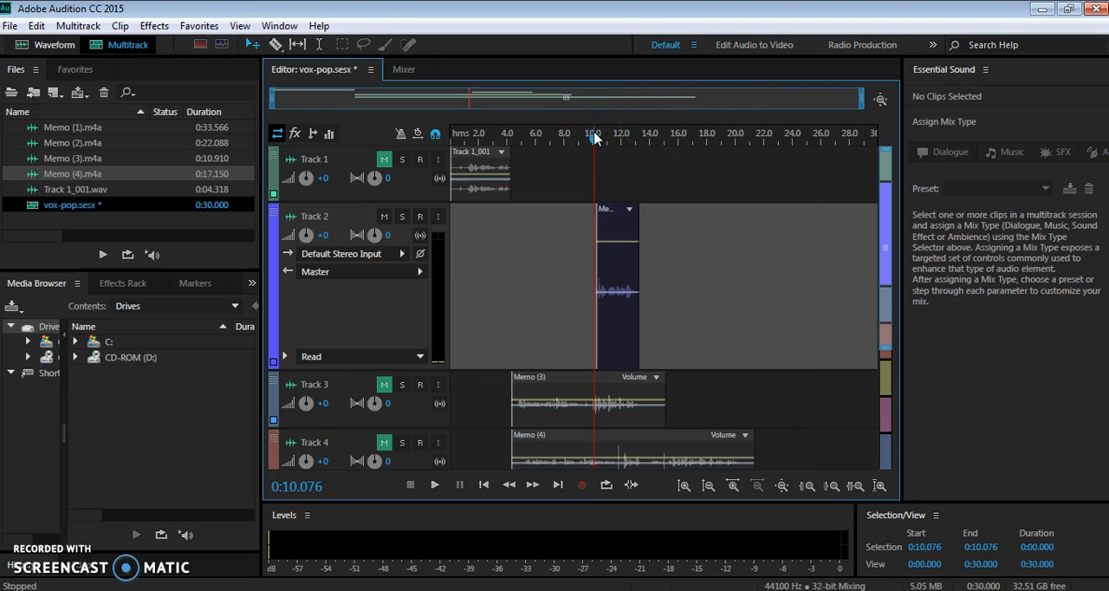
left_click(433, 486)
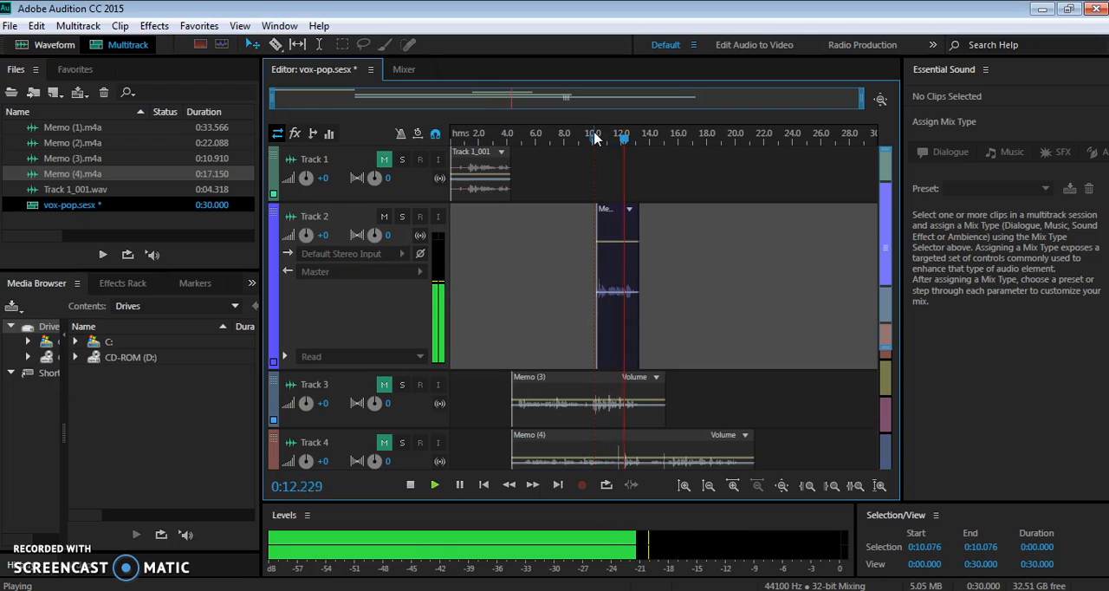
left_click(433, 485)
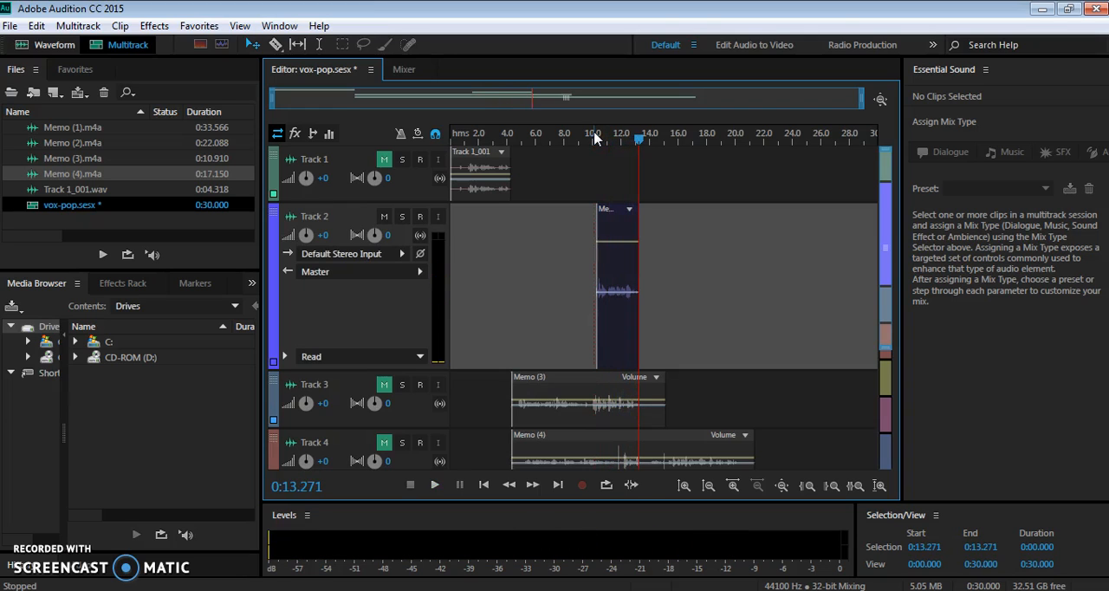
left_click(610, 212)
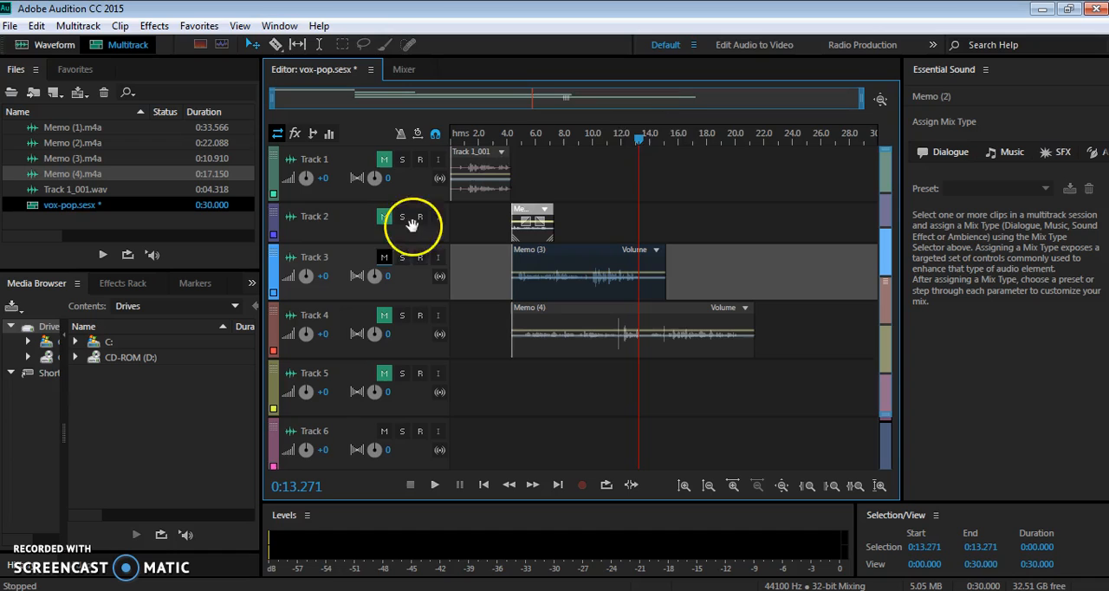
Step: Play the mix back from about 4.7 seconds and stop
left_click(516, 139)
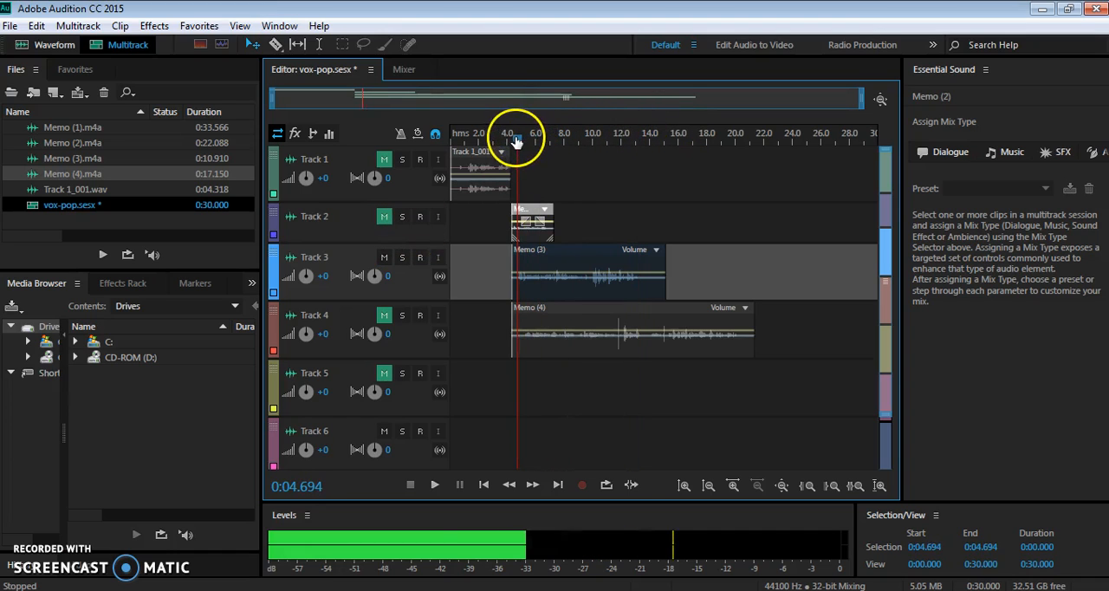
left_click(433, 485)
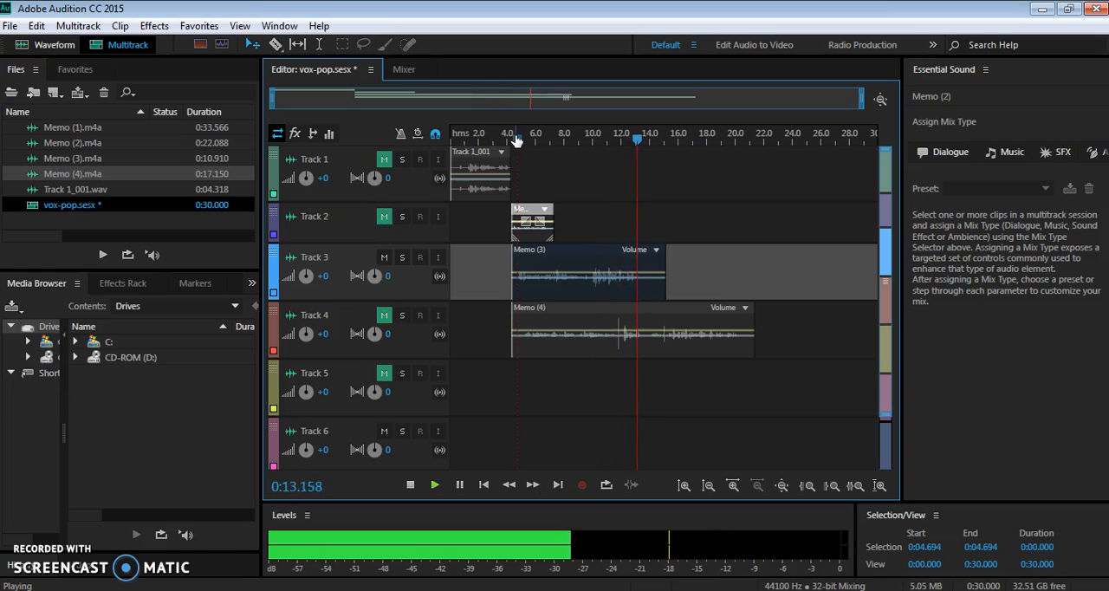
left_click(592, 138)
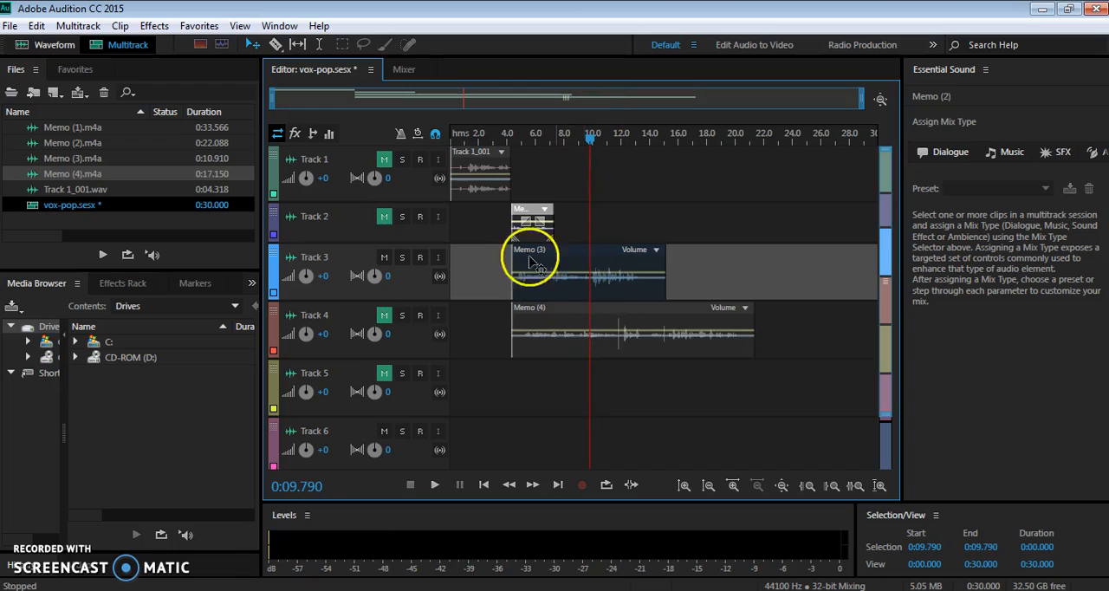
mouse_move(516, 268)
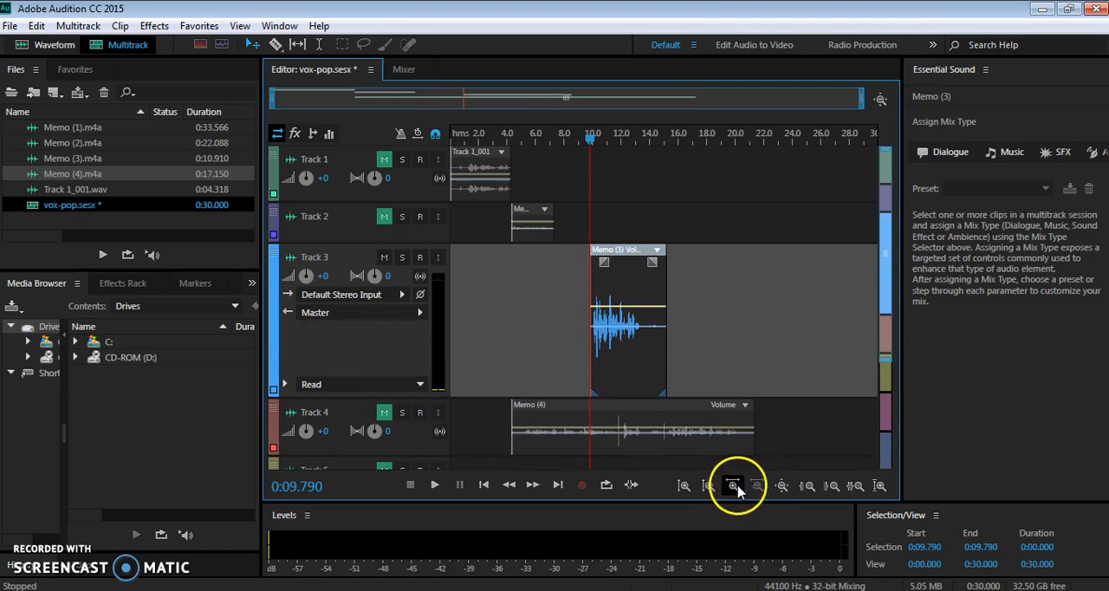
Step: Zoom in on the timeline and play the staggered Memo clips
left_click(731, 485)
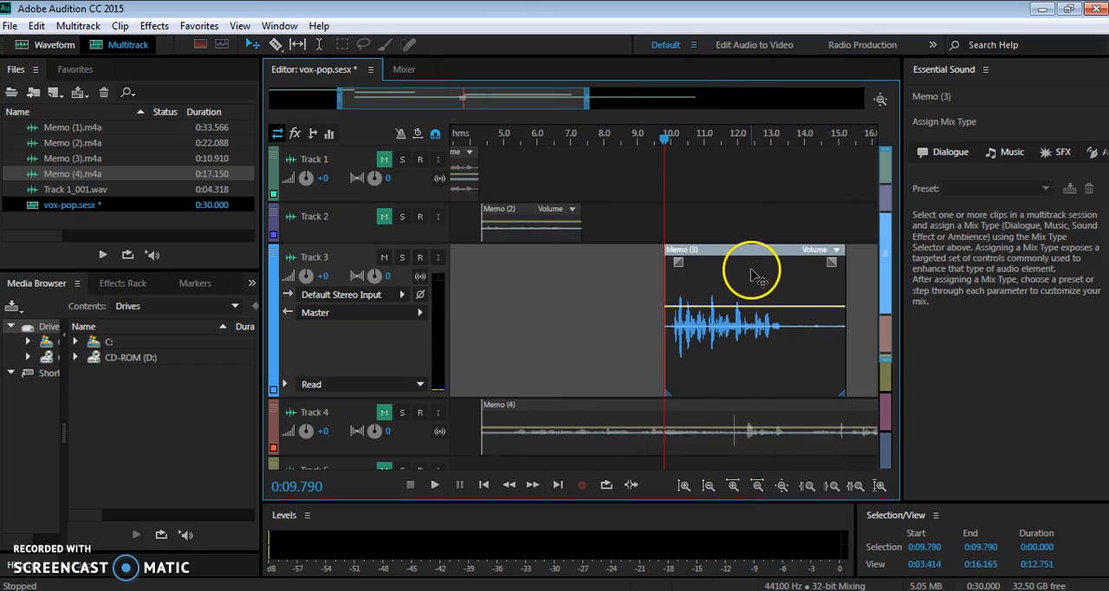
left_click(433, 485)
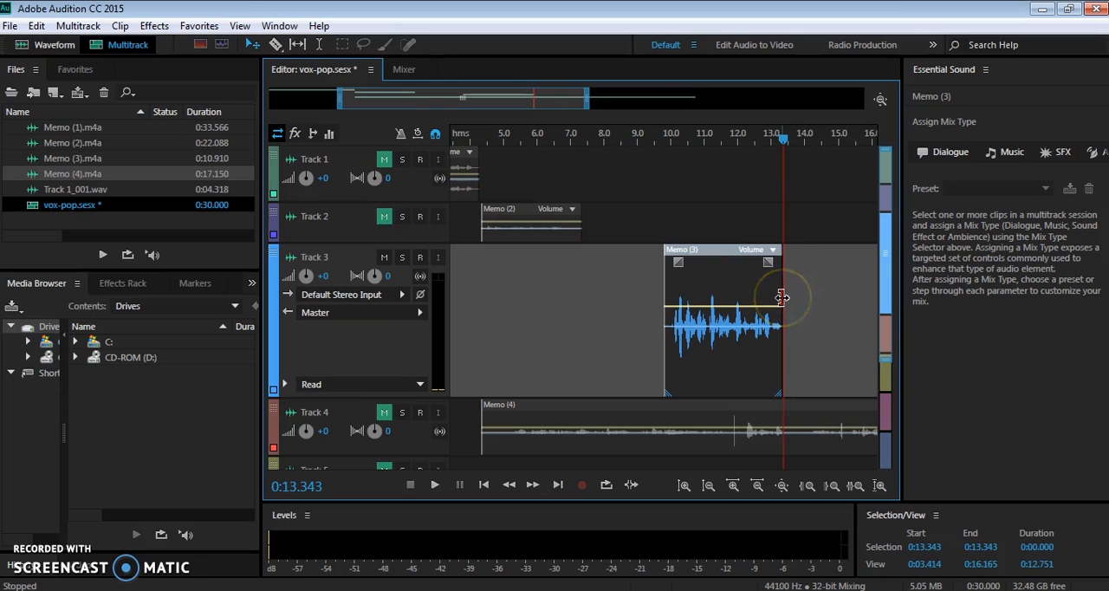
mouse_move(713, 258)
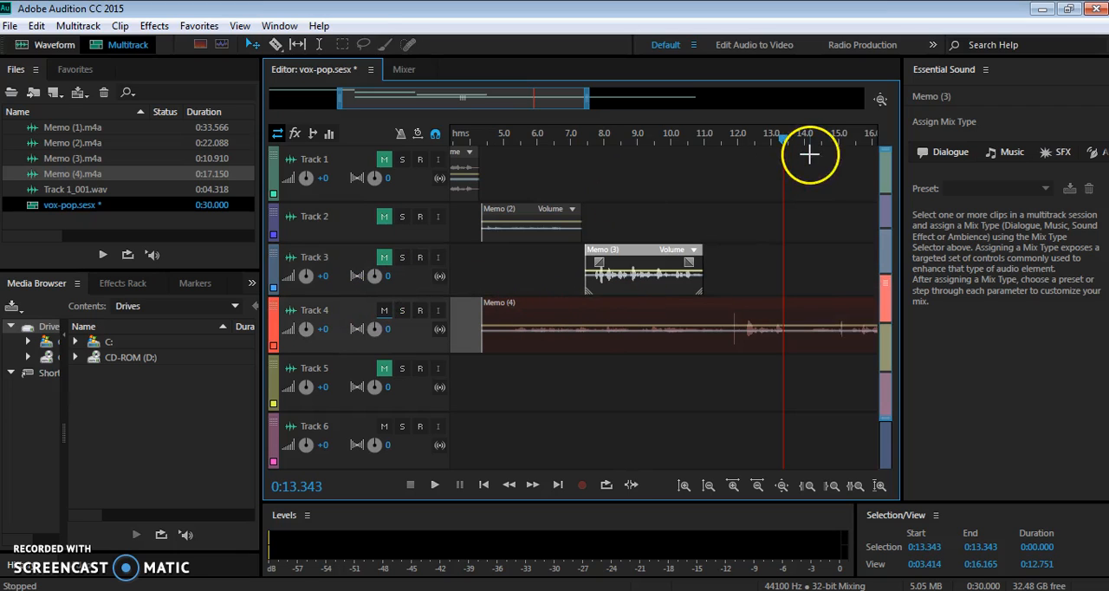
mouse_move(780, 140)
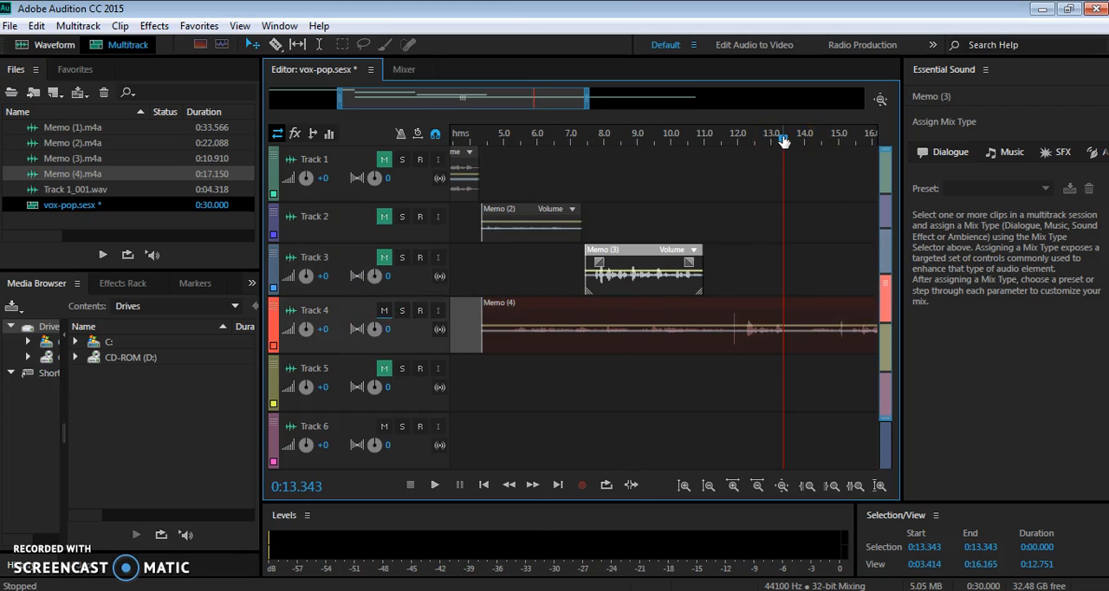
Step: Preview from about 13 s, then position the playhead at 12 s so Memo (4) snaps to start there
left_click(433, 485)
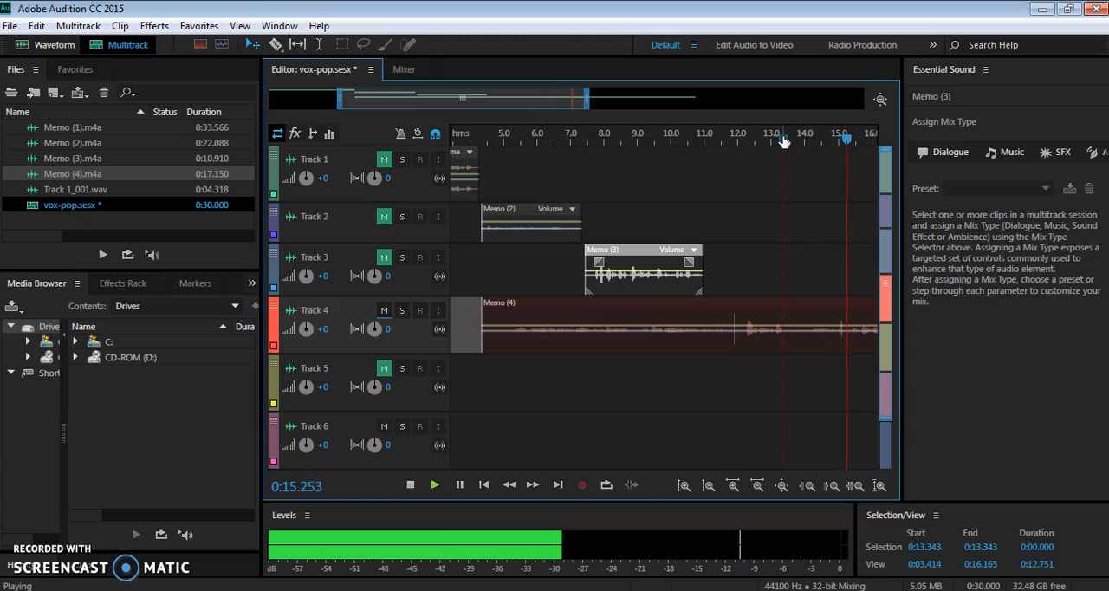
left_click(409, 485)
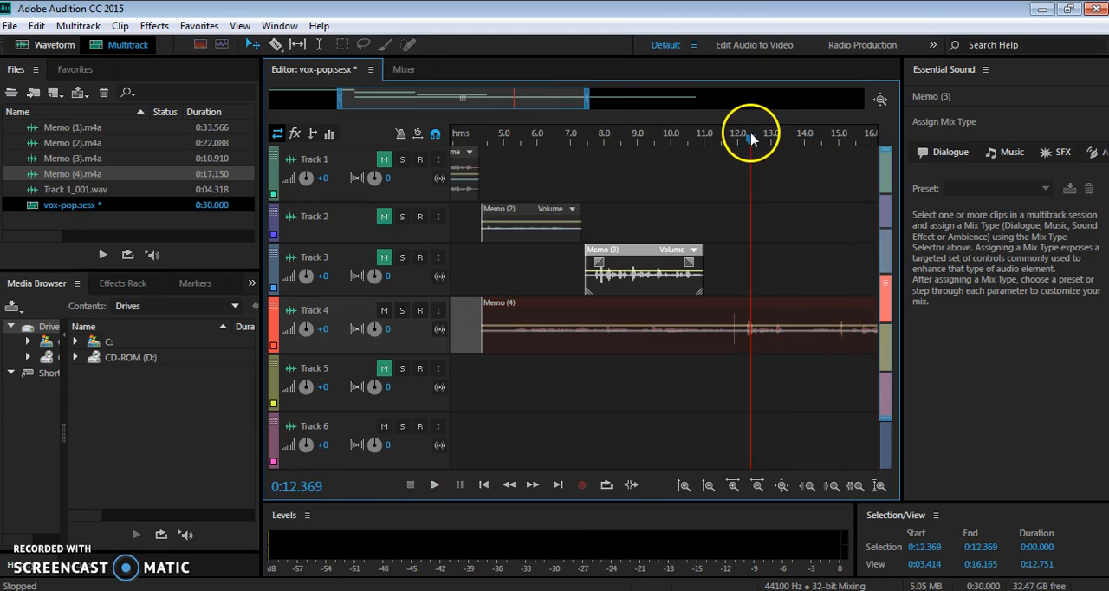
left_click(433, 485)
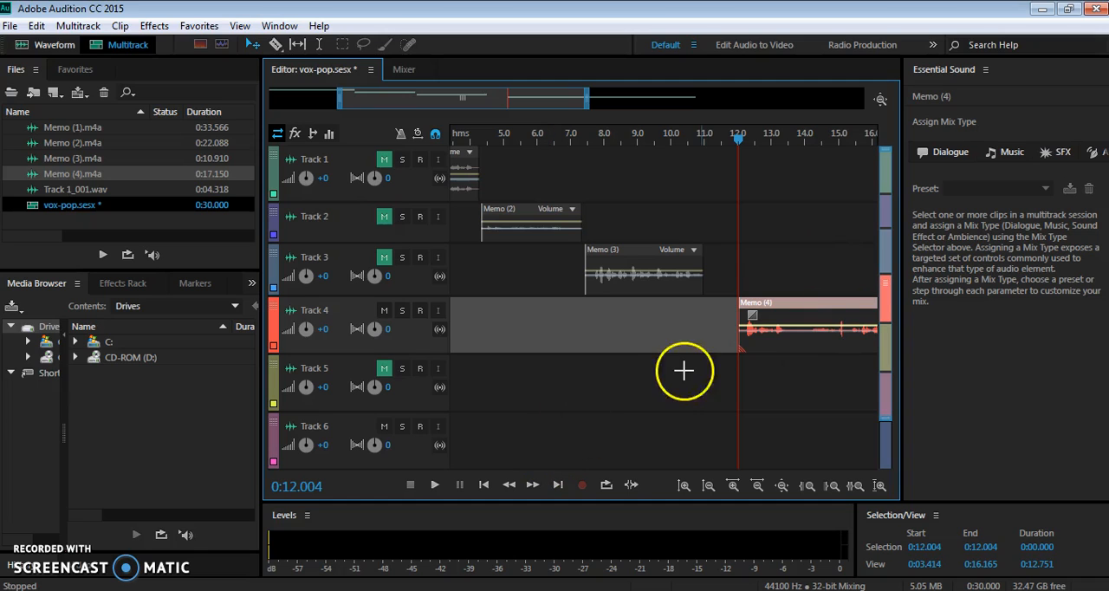
mouse_move(498, 92)
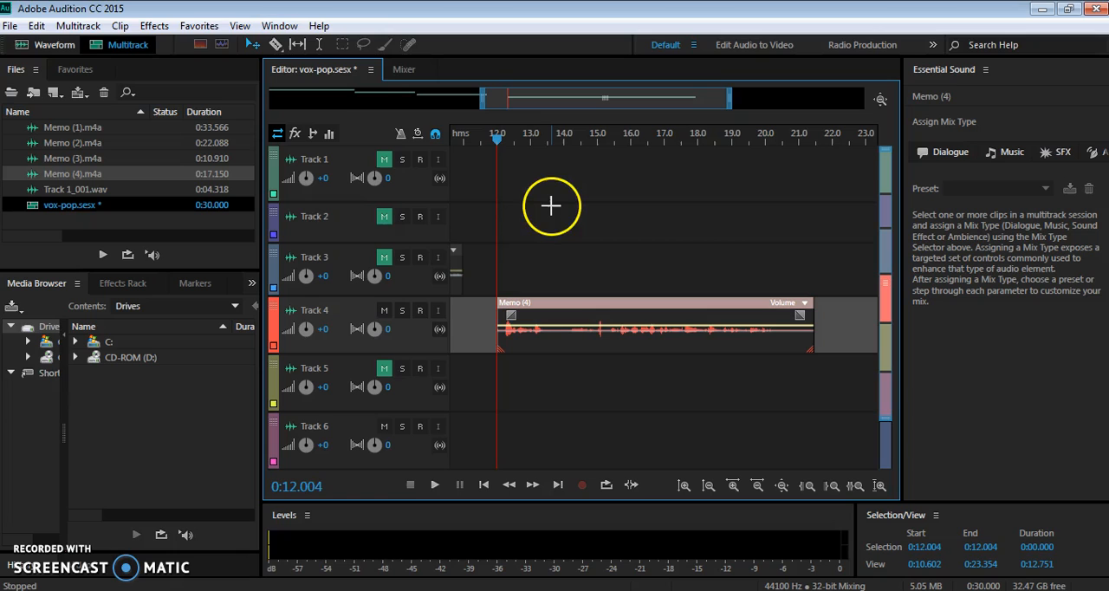
left_click(433, 485)
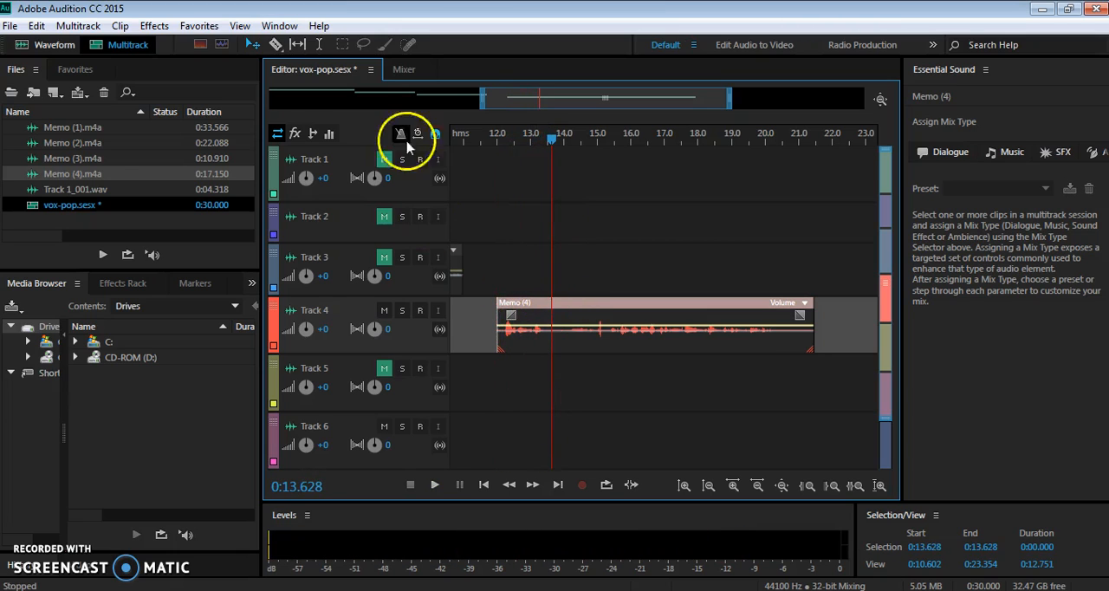
mouse_move(275, 45)
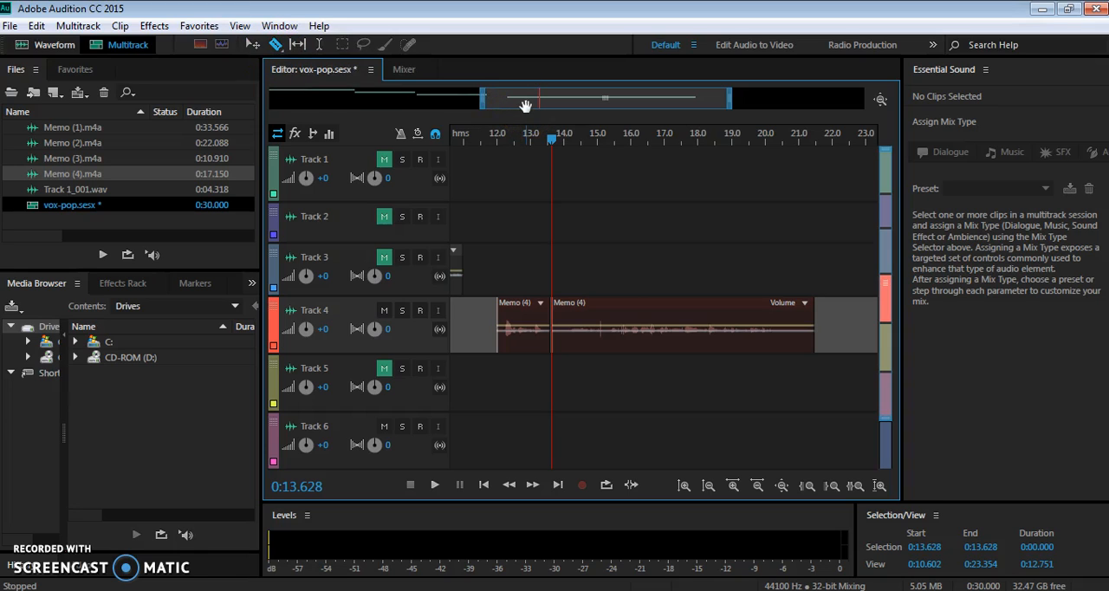
mouse_move(563, 303)
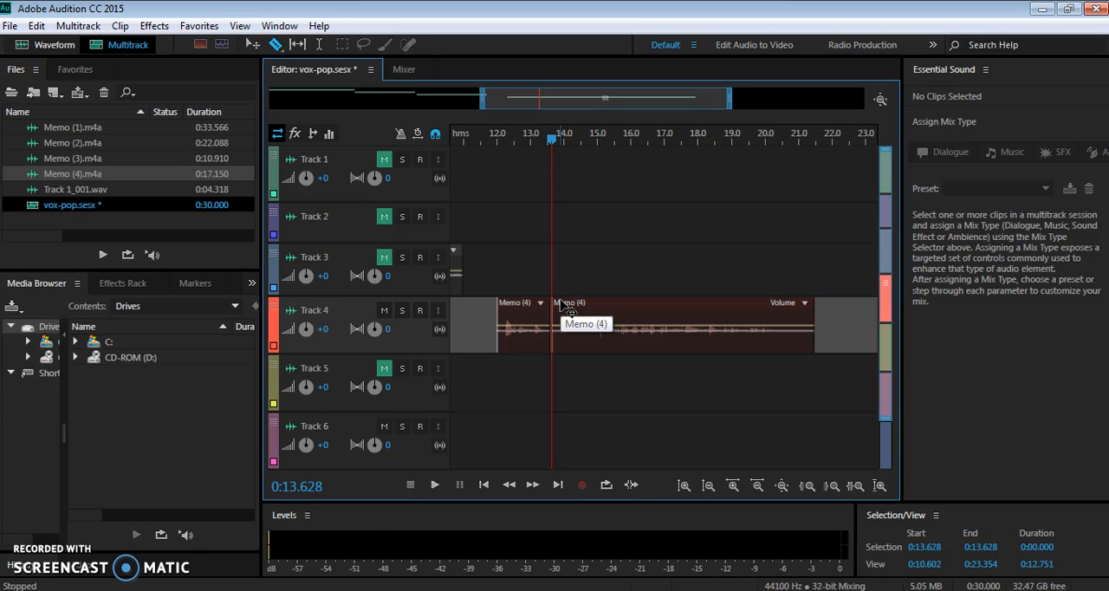
Step: Mark Memo (4) split points with the playhead around 13.6 and 16.2 seconds
left_click(433, 485)
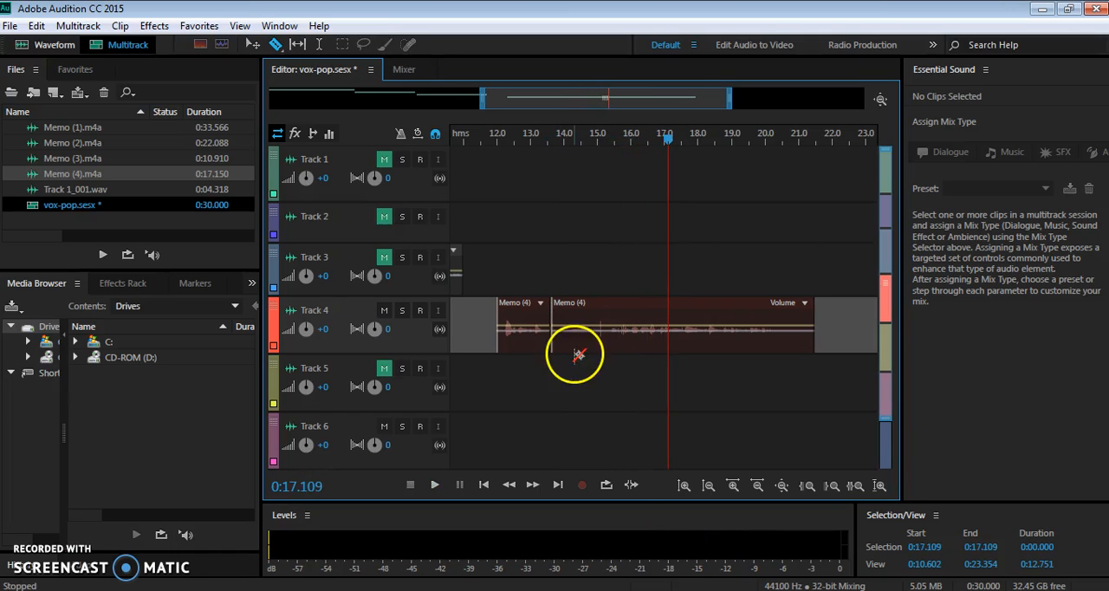
left_click(622, 140)
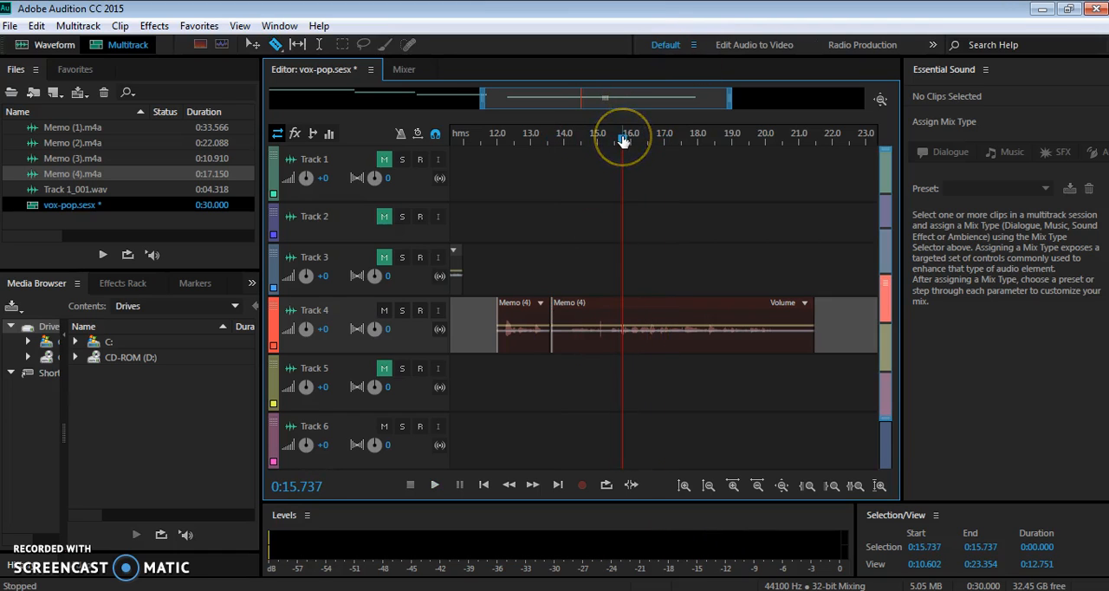
left_click(647, 139)
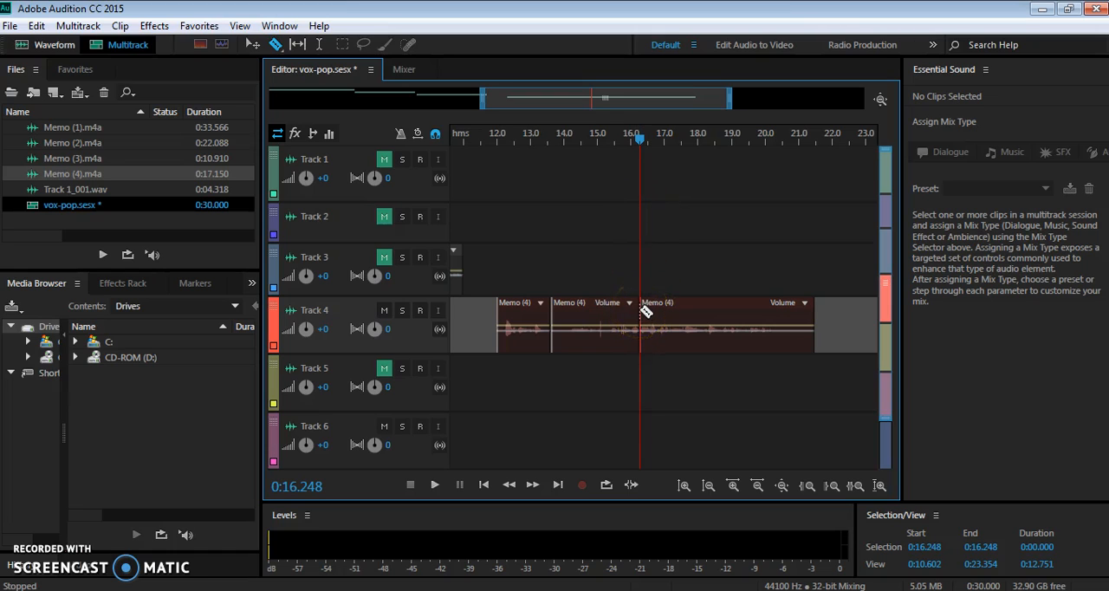
mouse_move(275, 68)
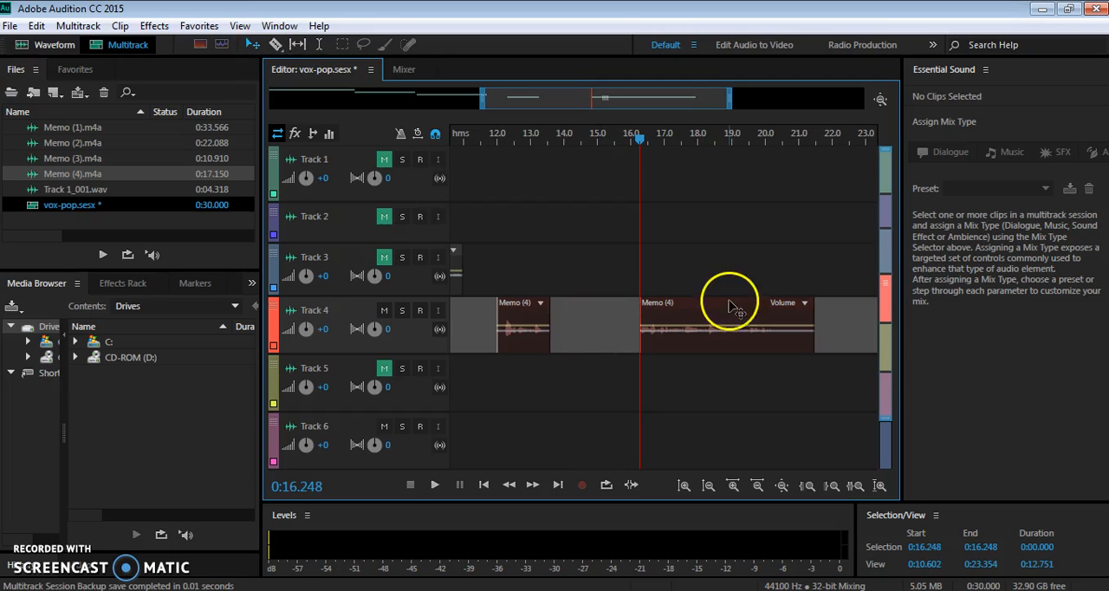
Step: Close the Memo (4) gap and move Memo (3) and the Track 1 clip earlier into a staggered sequence
left_click(433, 485)
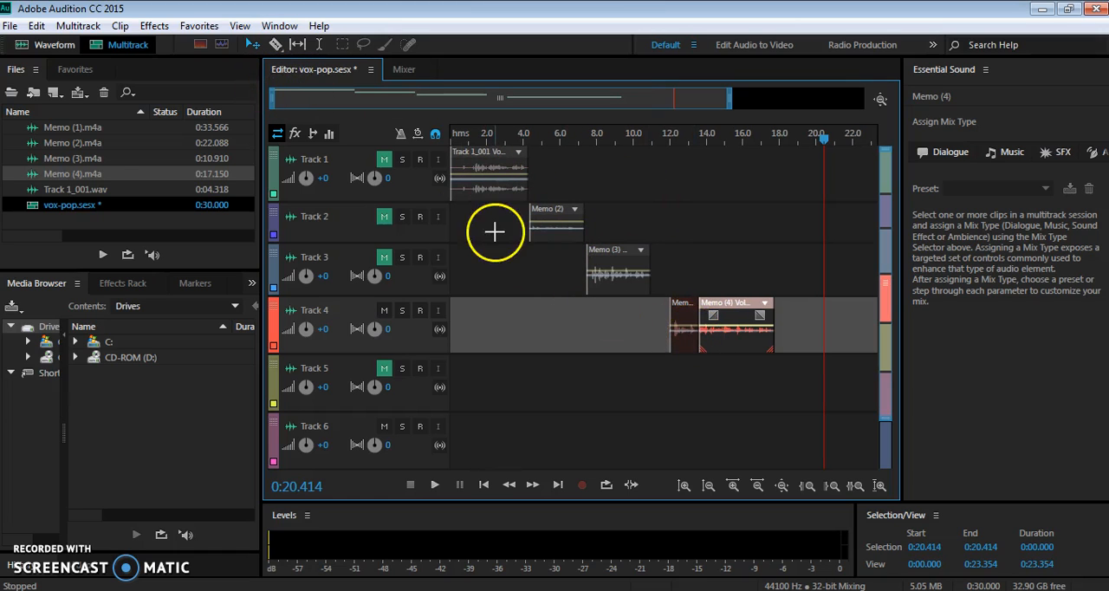
mouse_move(194, 93)
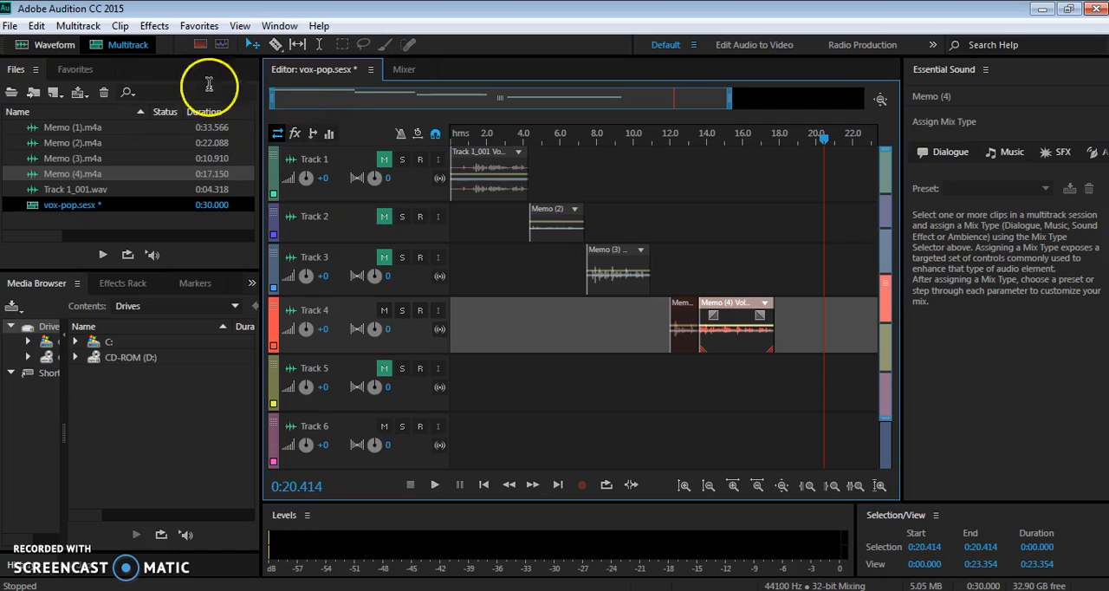
mouse_move(616, 208)
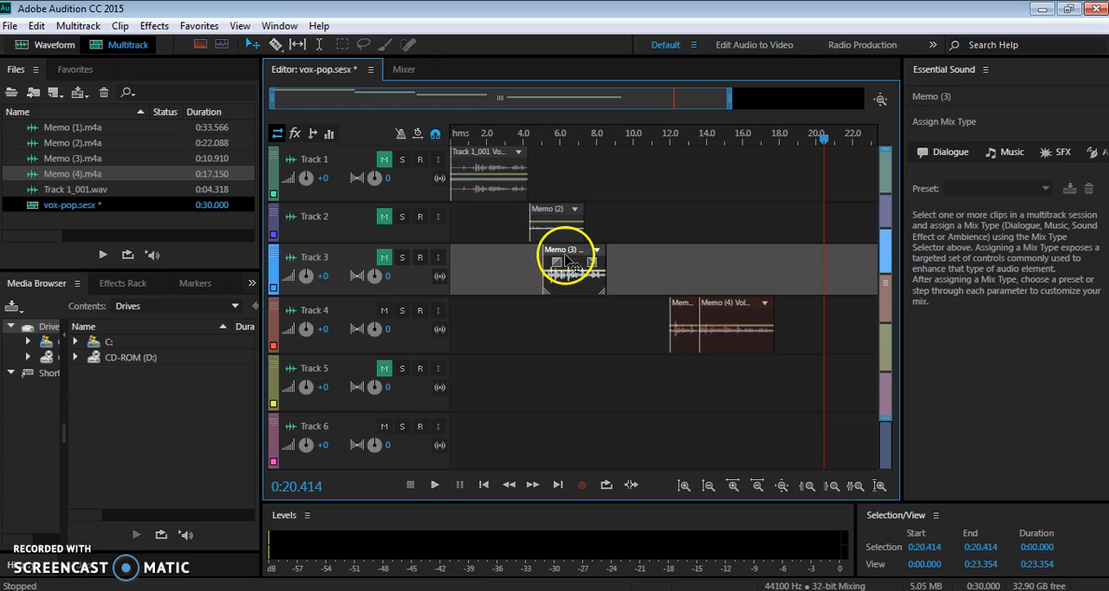
left_click_drag(568, 260, 555, 260)
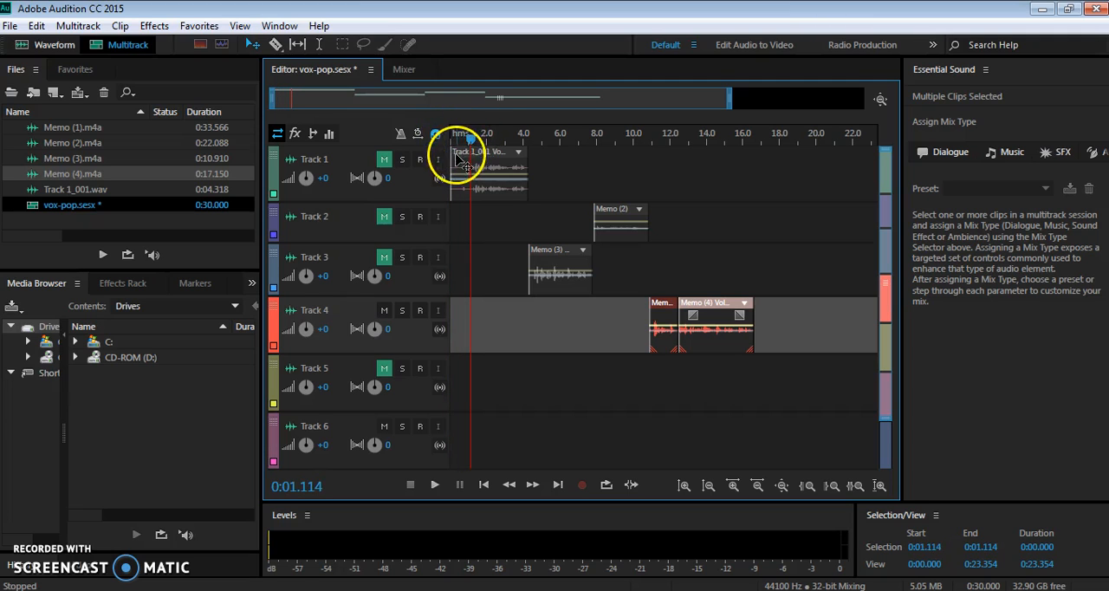
left_click(468, 170)
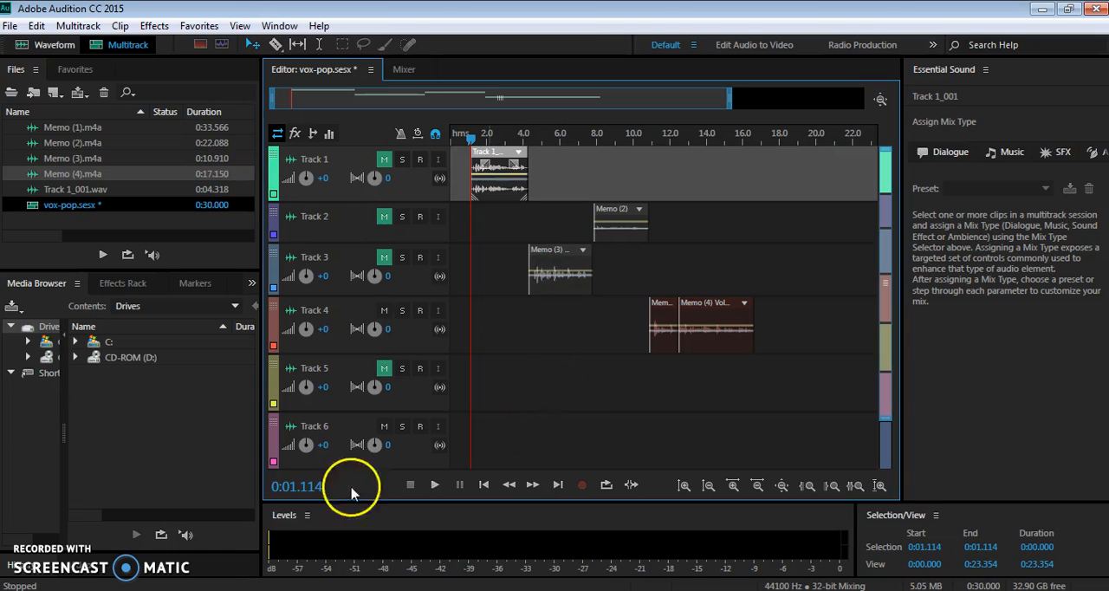
mouse_move(440, 531)
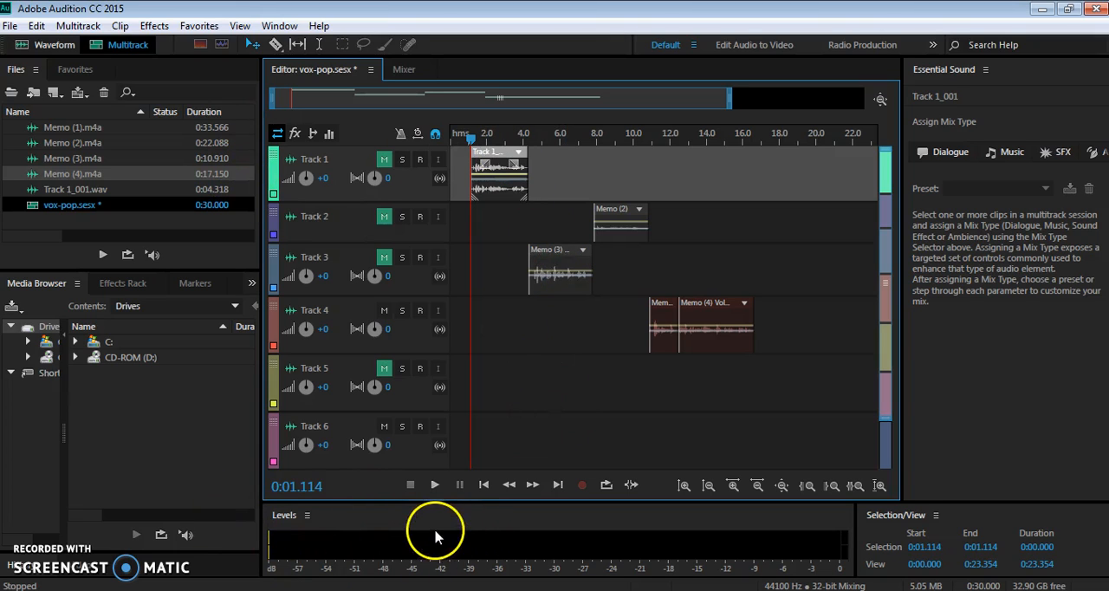
mouse_move(560, 96)
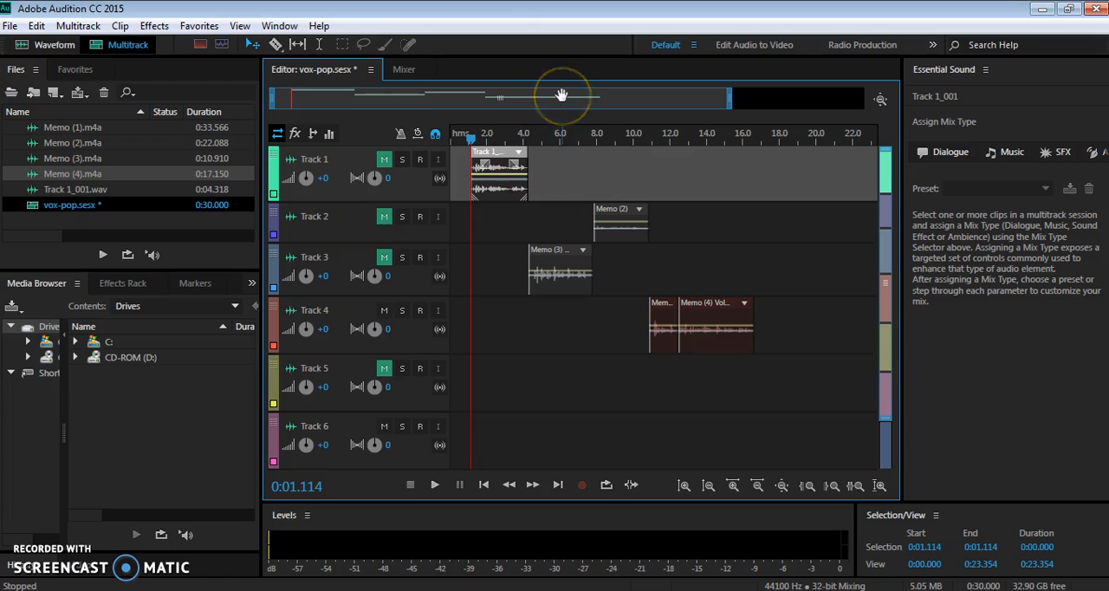
mouse_move(501, 322)
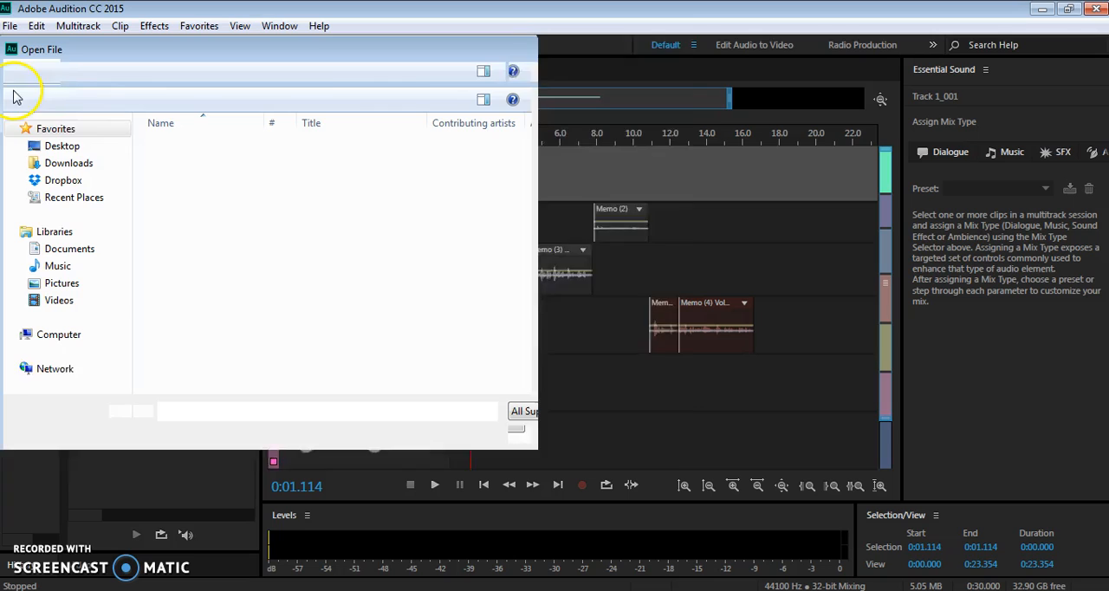
Step: Select chime1.wav and chime2.wav together in 3-VoxPop and open both
left_click(187, 180)
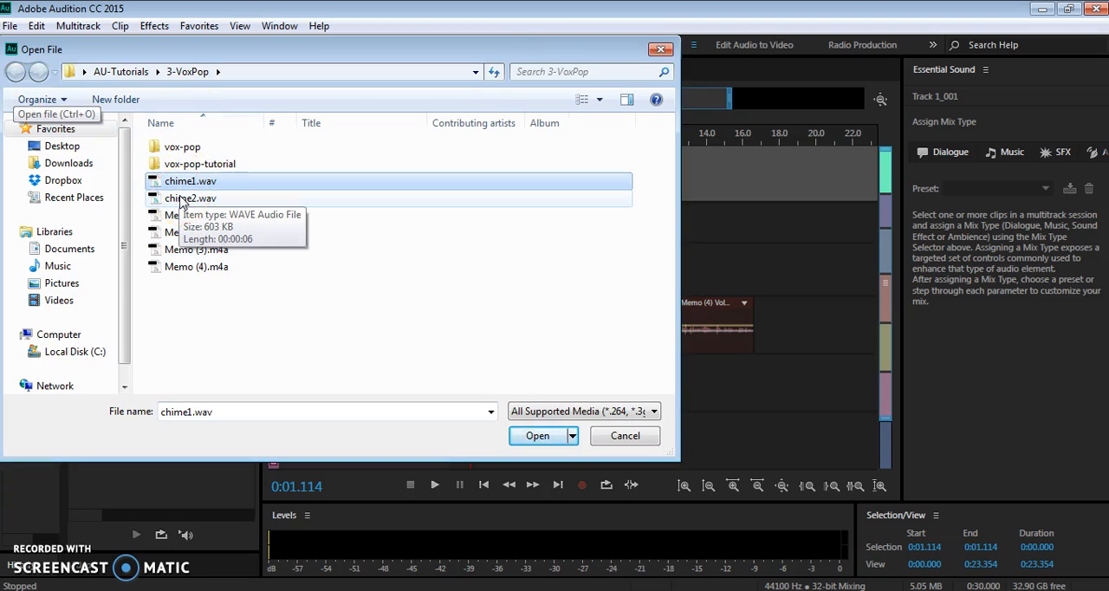
left_click(191, 197)
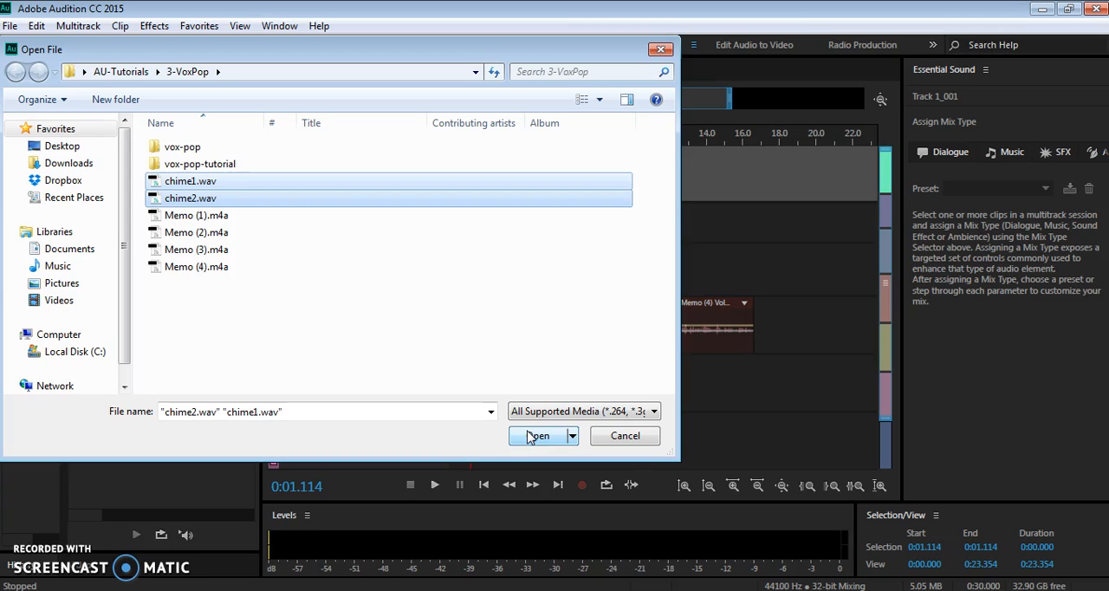
left_click(537, 436)
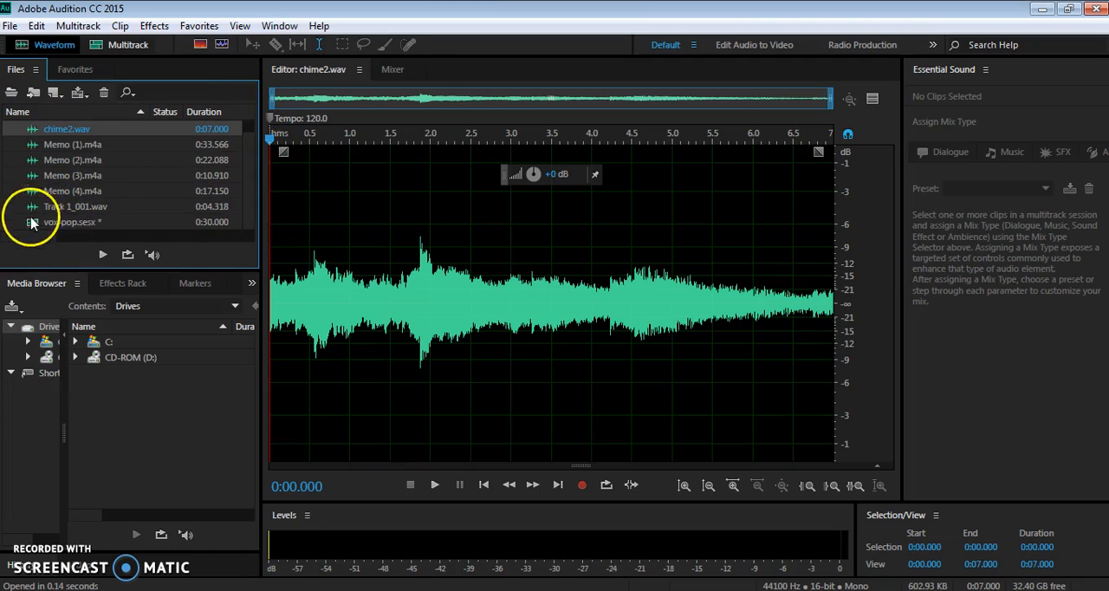
Step: Place a chime clip on Track 5 of the vox-pop session and play back from about 2 seconds
left_click(124, 45)
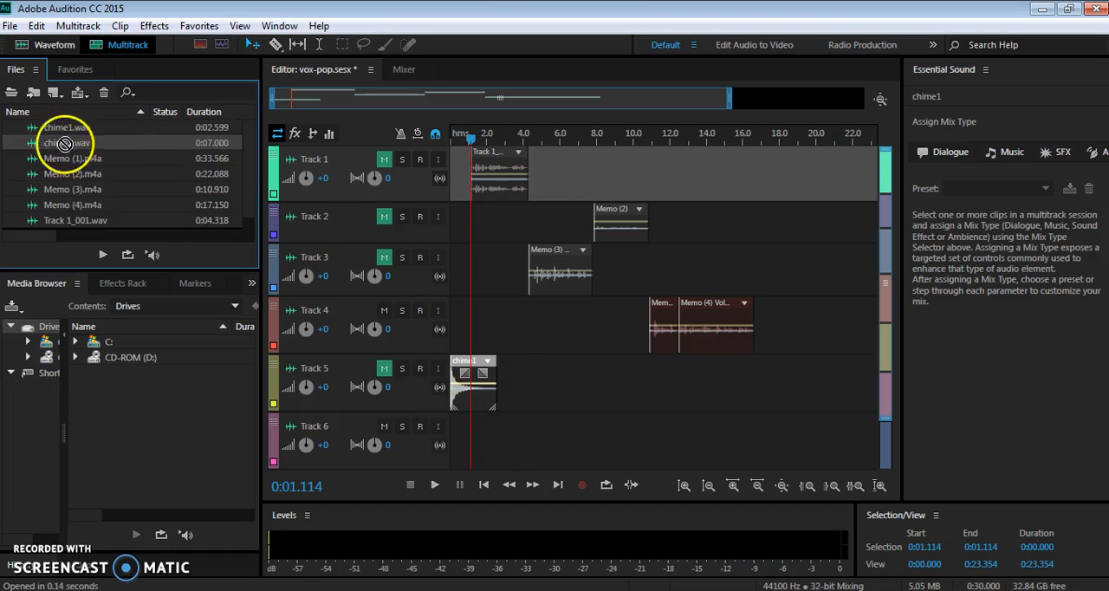
left_click_drag(65, 142, 741, 390)
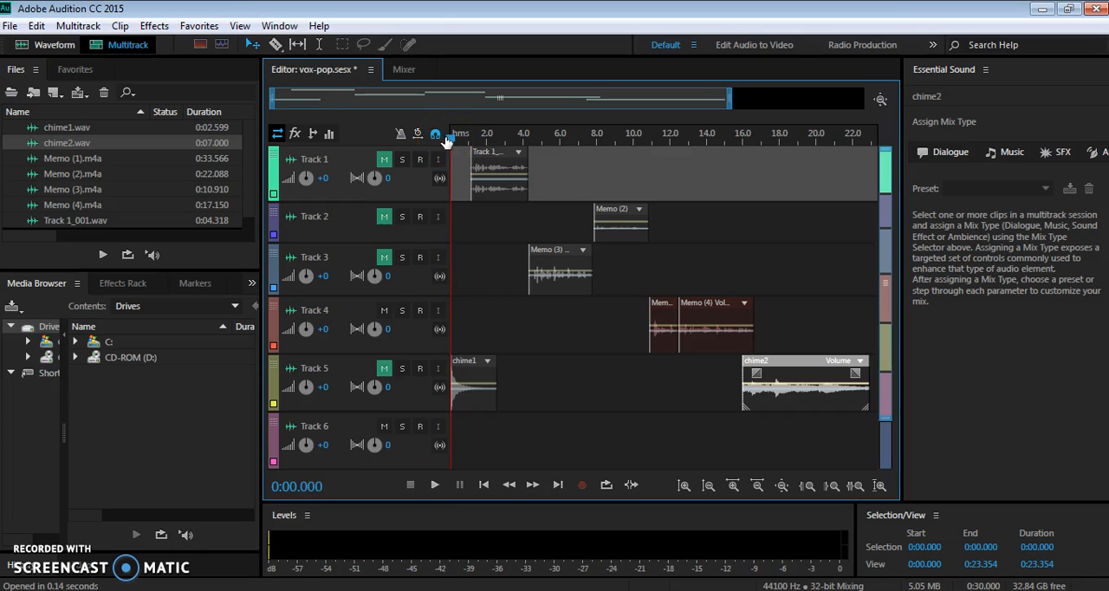
left_click(433, 485)
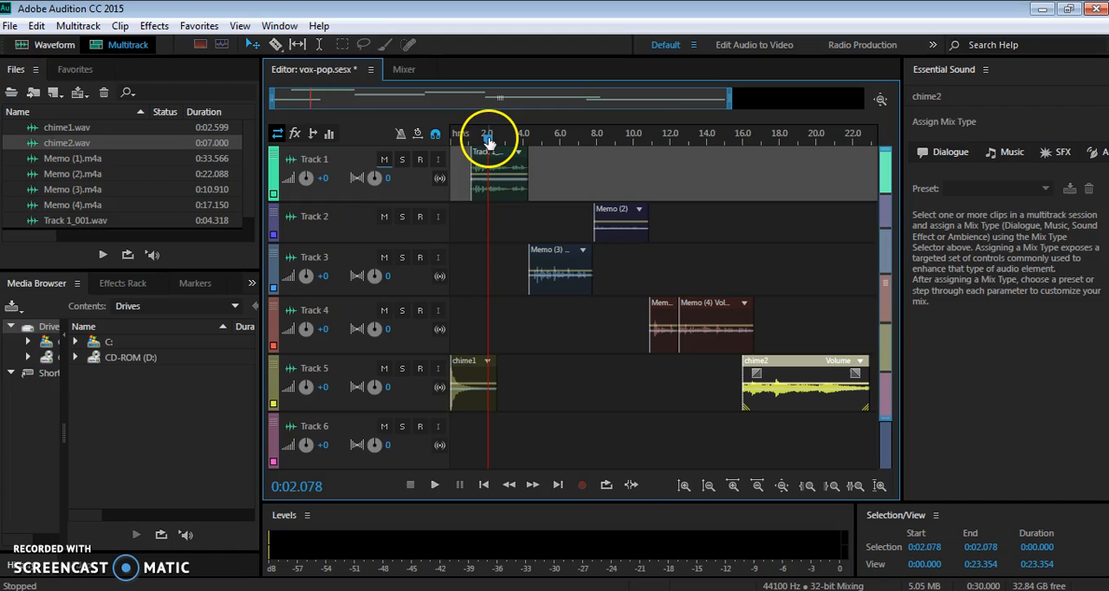
left_click(433, 485)
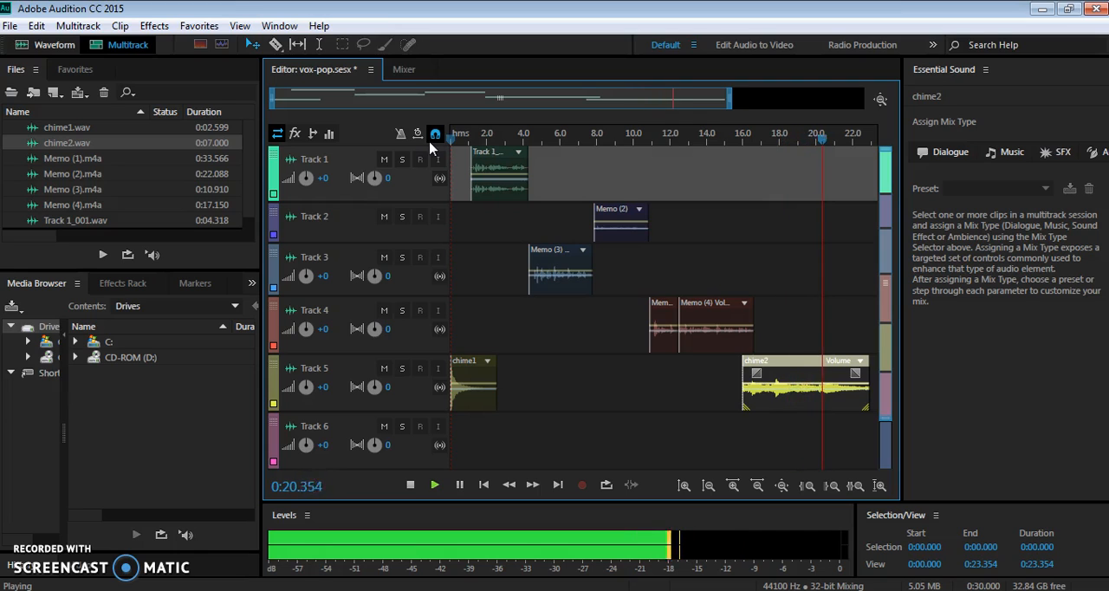
left_click(409, 485)
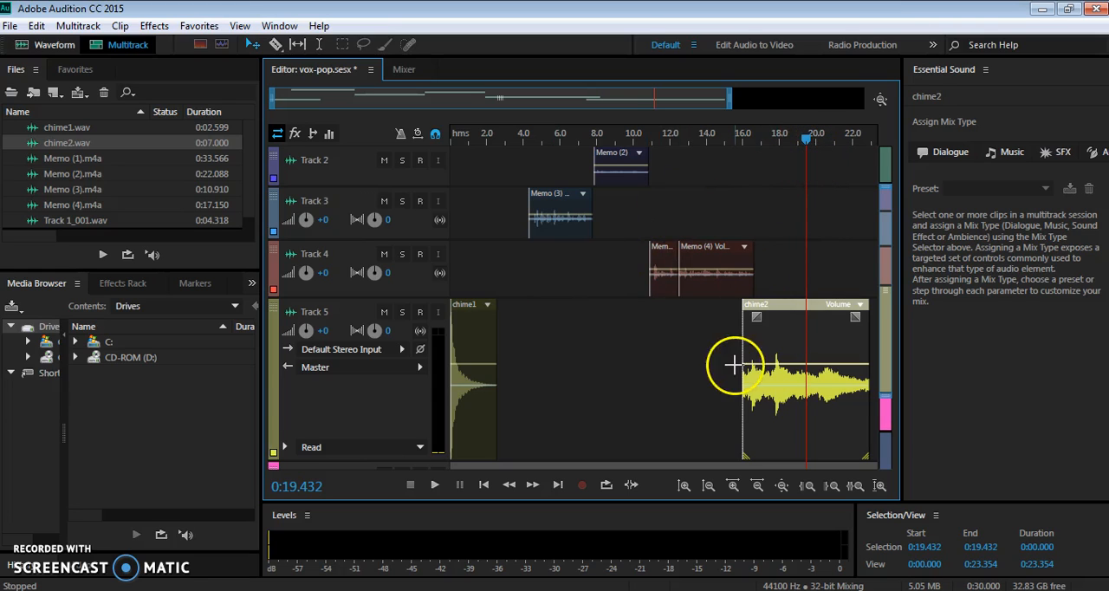
mouse_move(759, 320)
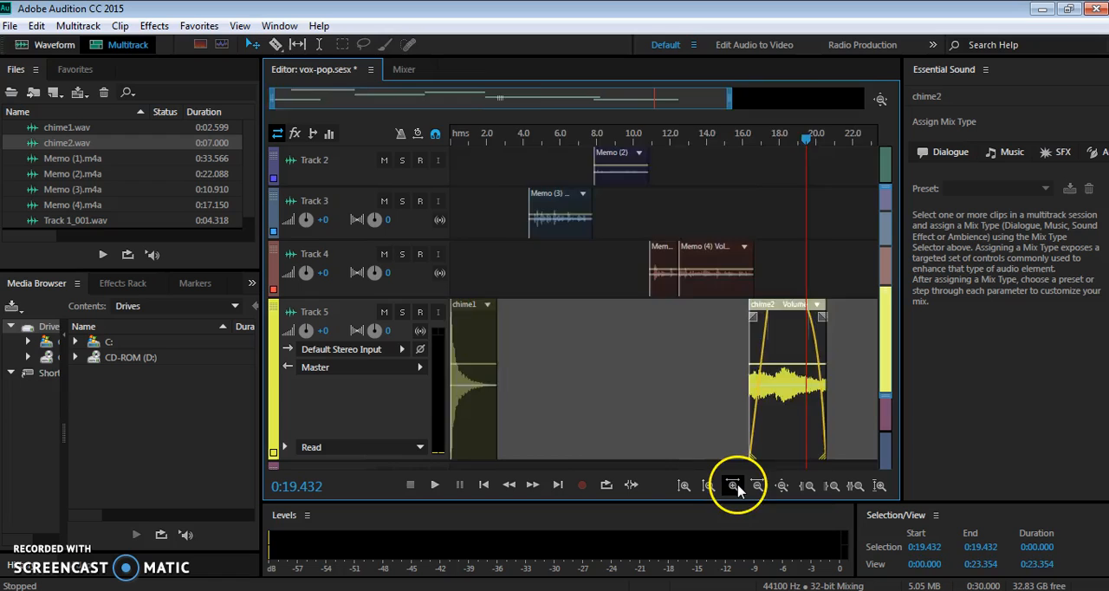
Step: Zoom in on chime2 and shape a curved fade-in at its start, moving near its end for the fade-out
left_click(731, 485)
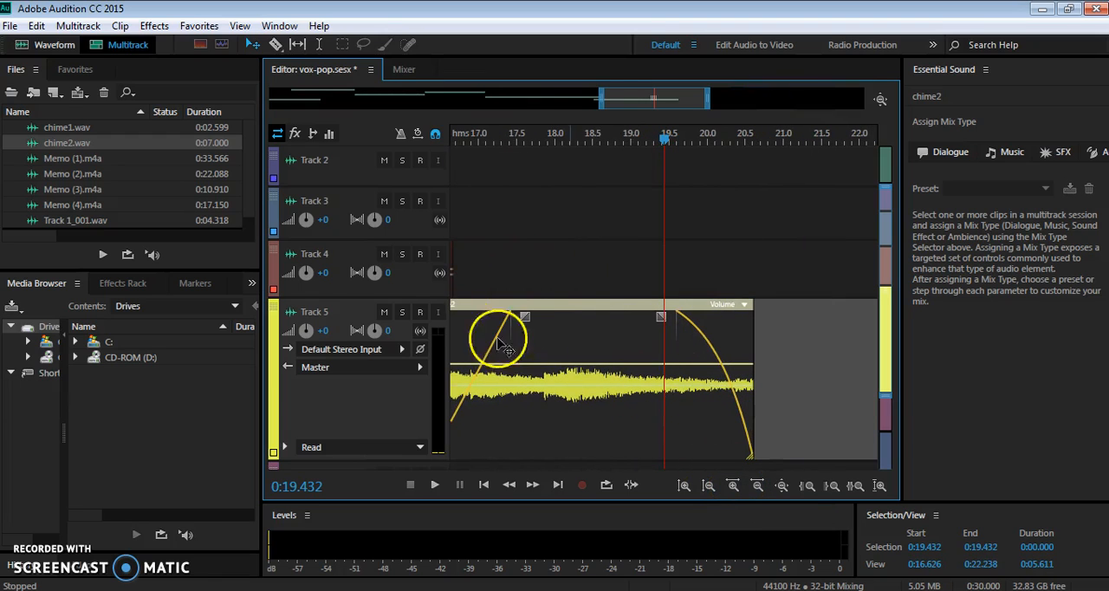
left_click_drag(499, 338, 517, 312)
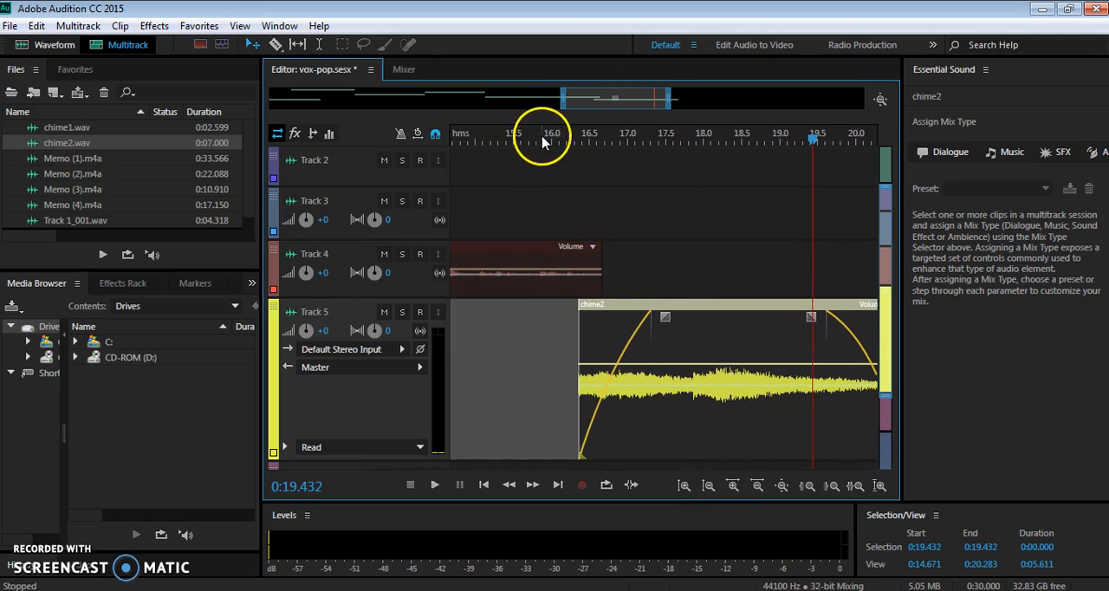
left_click(433, 485)
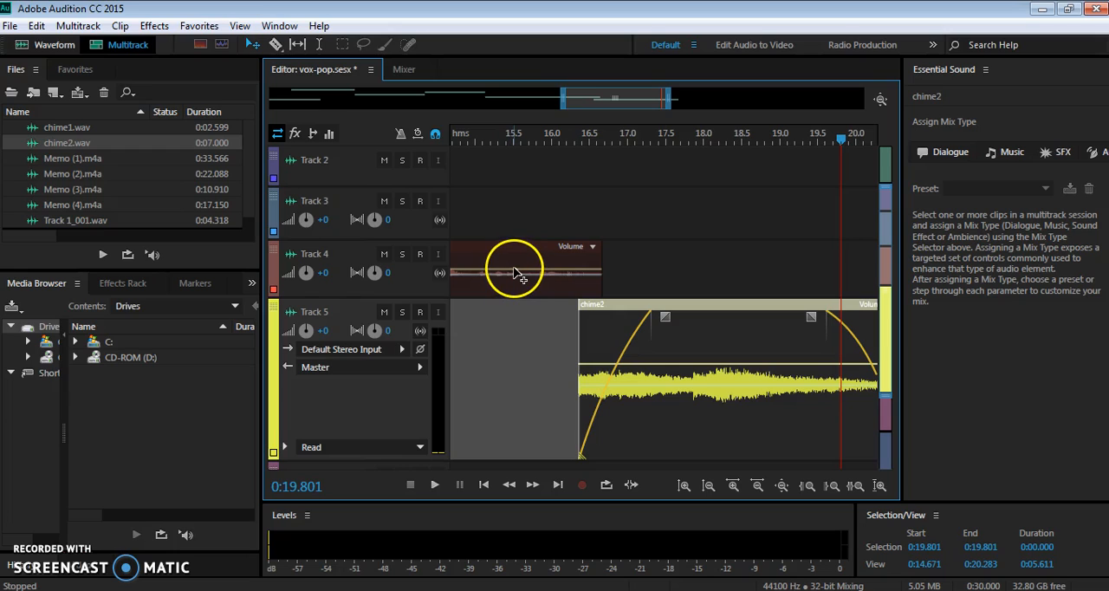
Step: Select Memo (4) and enlarge Track 4 to a taller height like Track 5
left_click(516, 273)
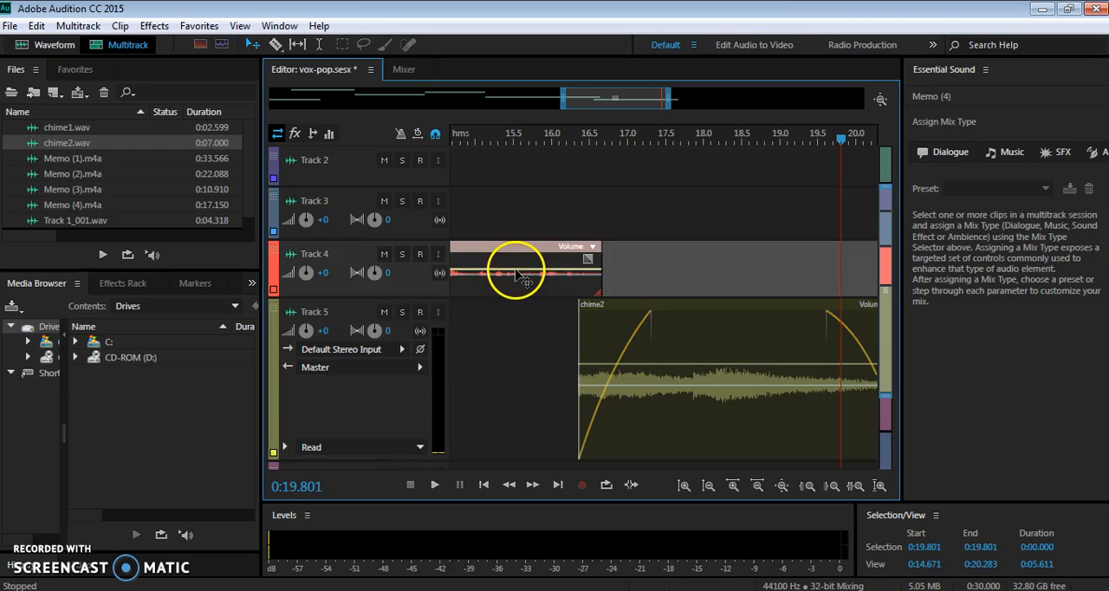
mouse_move(517, 274)
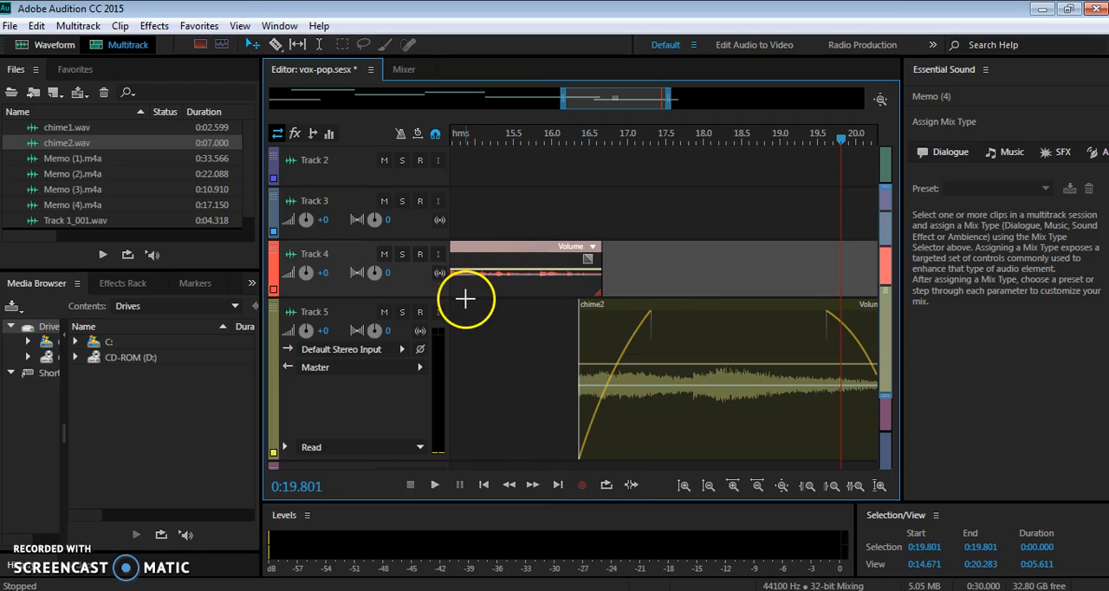
mouse_move(438, 298)
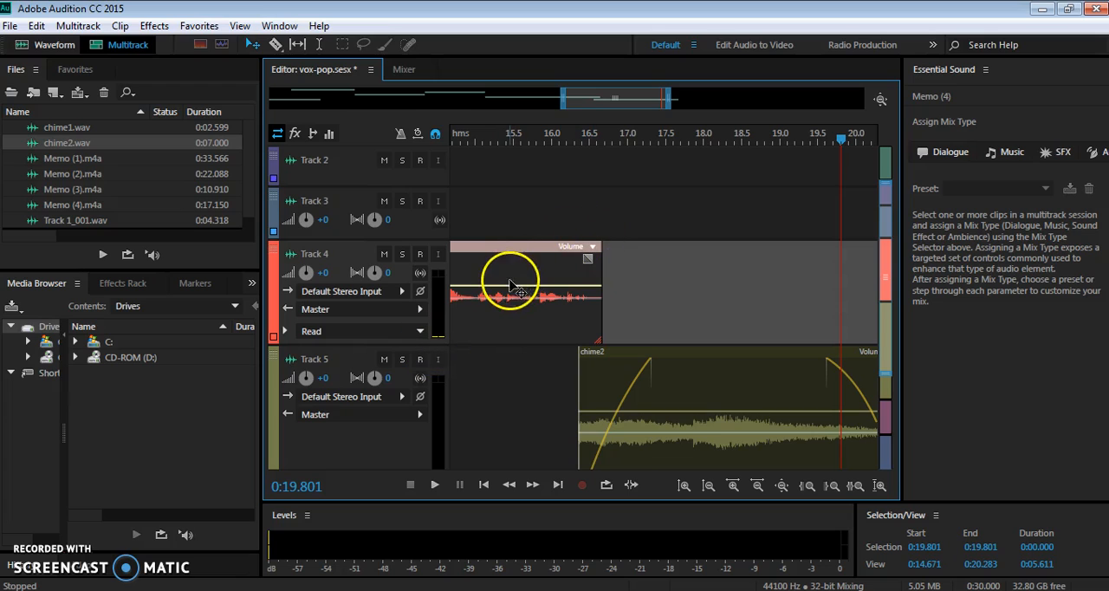
left_click_drag(511, 291, 511, 285)
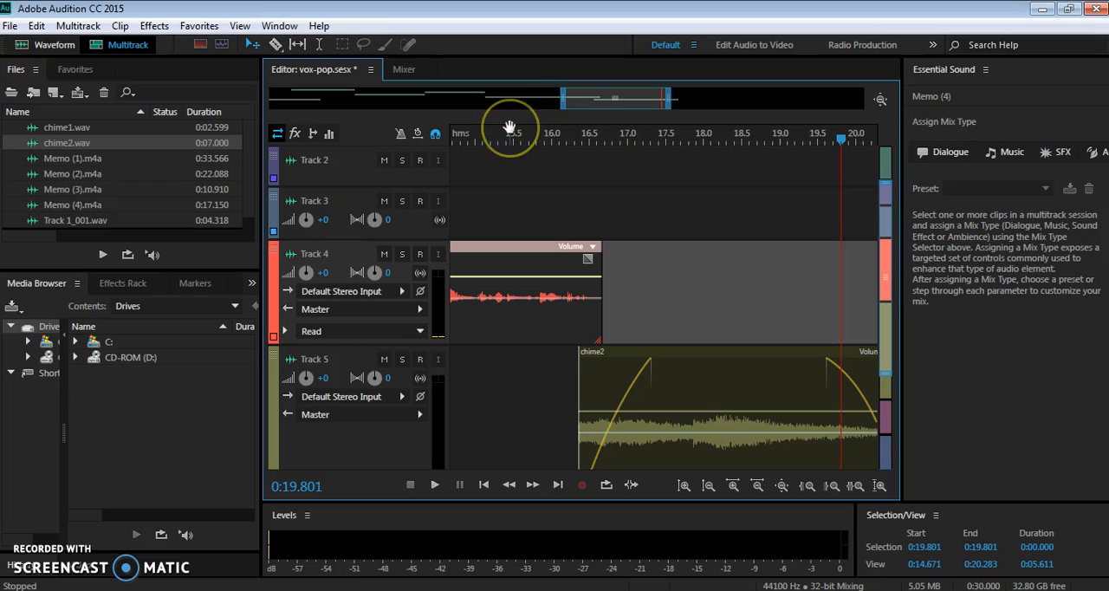
Step: Audition chime2's fade-in by playing from about 15.4 seconds, then move past the chime's end
left_click(506, 140)
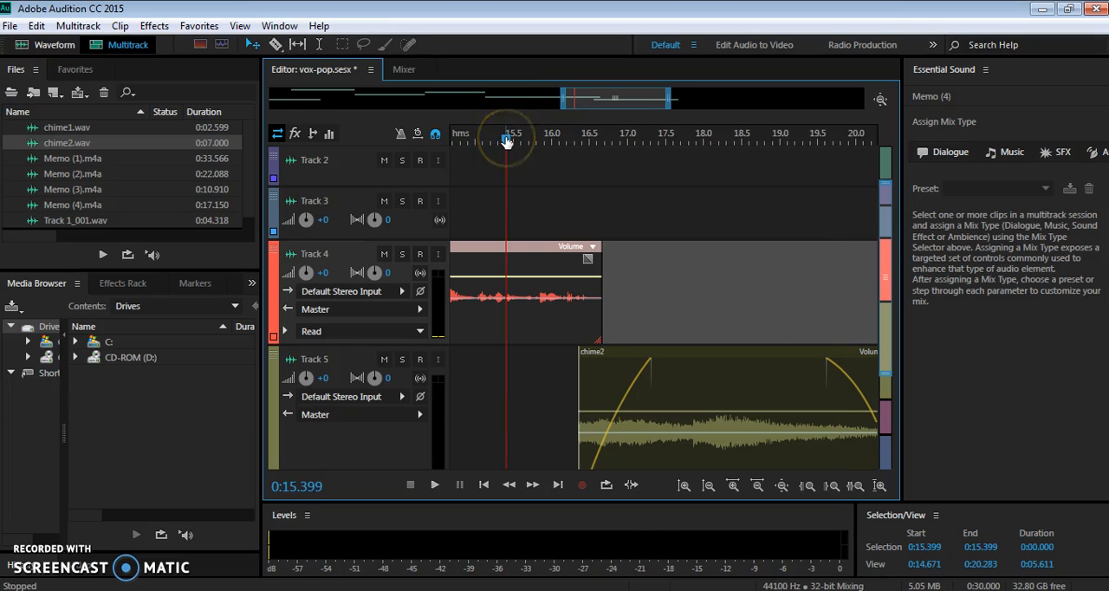
left_click(433, 485)
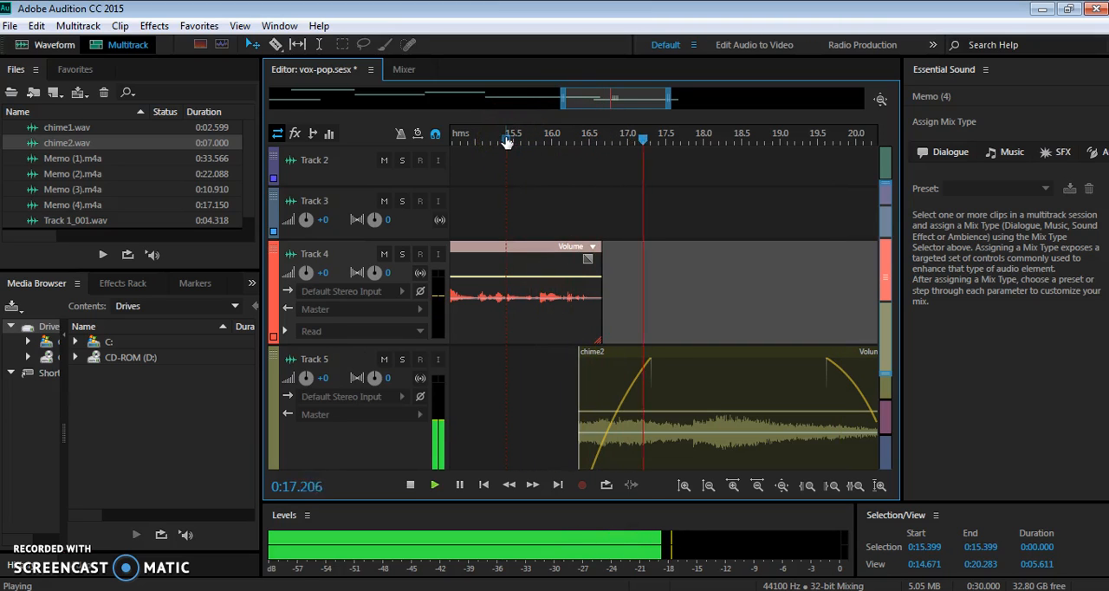
left_click(433, 485)
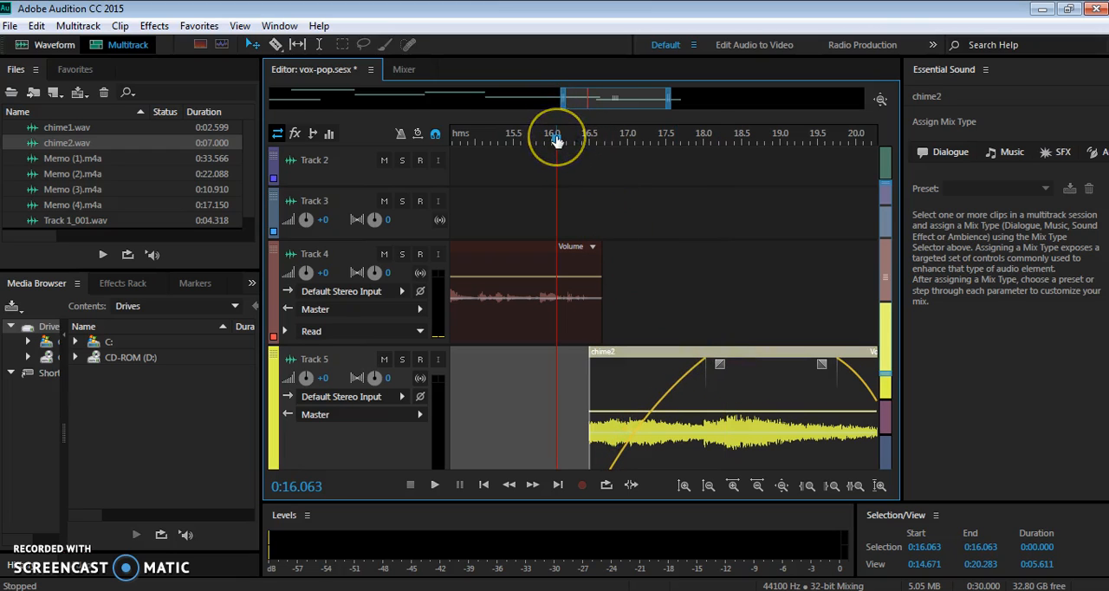
left_click(433, 485)
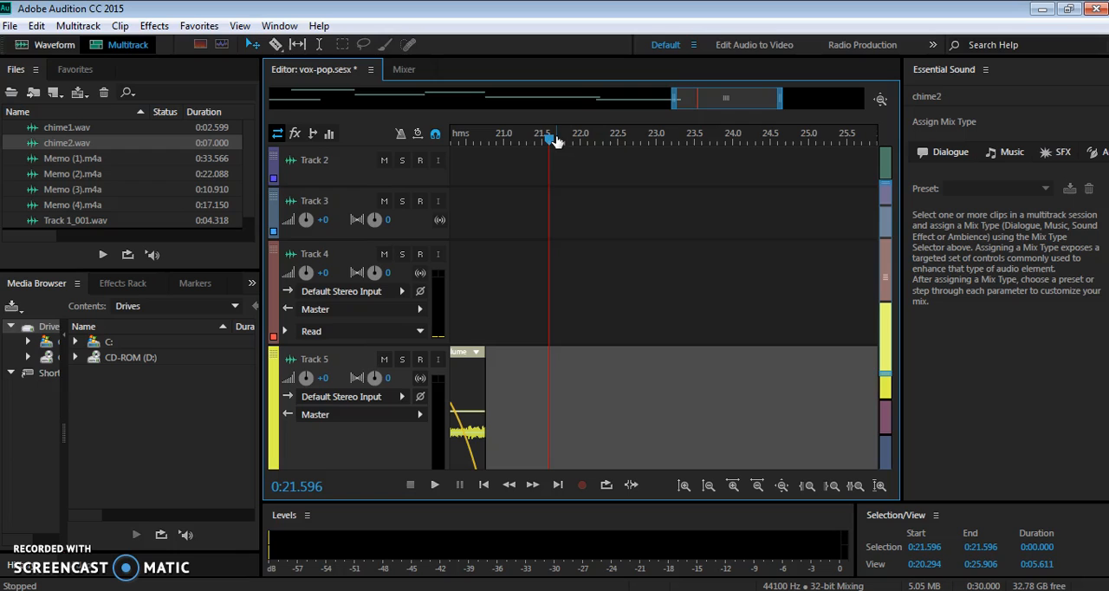
mouse_move(912, 366)
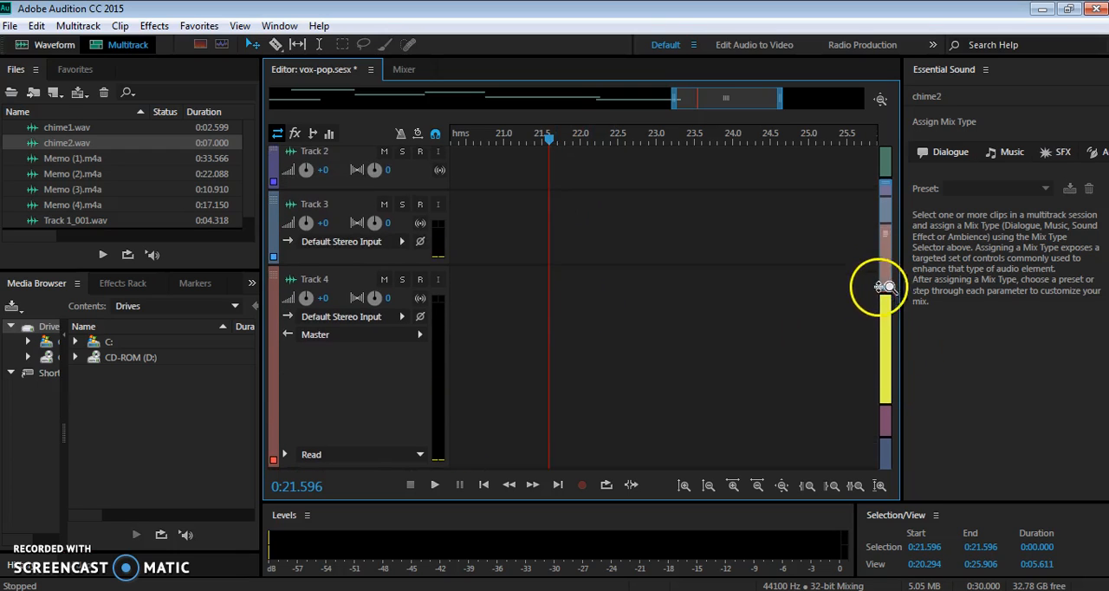
Step: Shrink track heights so Tracks 3 to 6 and Master fit in view
scroll("down", 3)
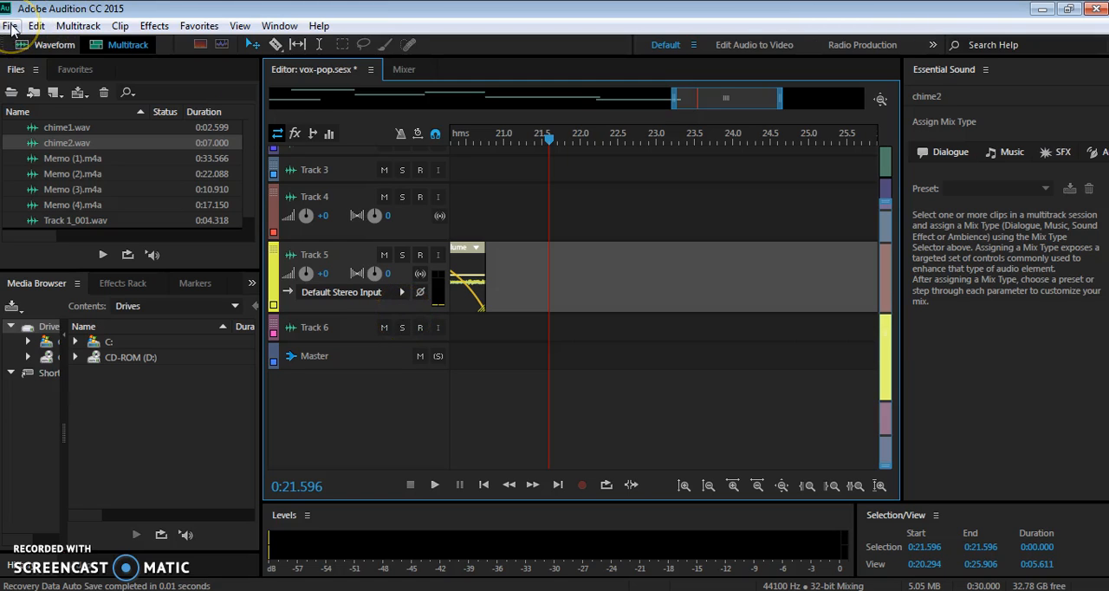
Step: Set up an entire-session mixdown export as vox-pop_mixdown.mp3, MP3 at 192 Kbps
left_click(11, 25)
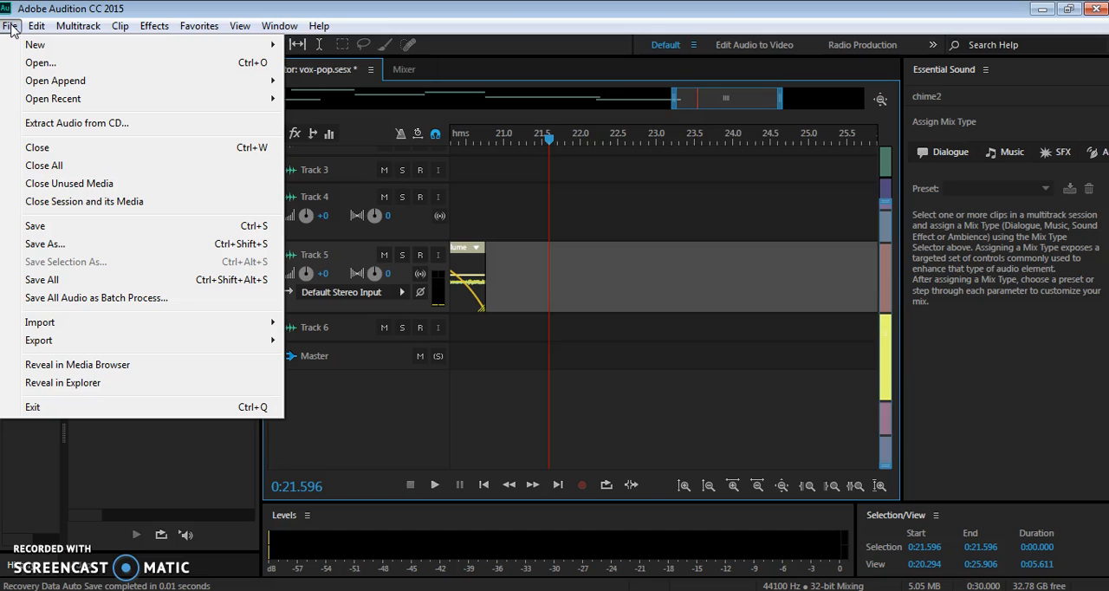
mouse_move(55, 326)
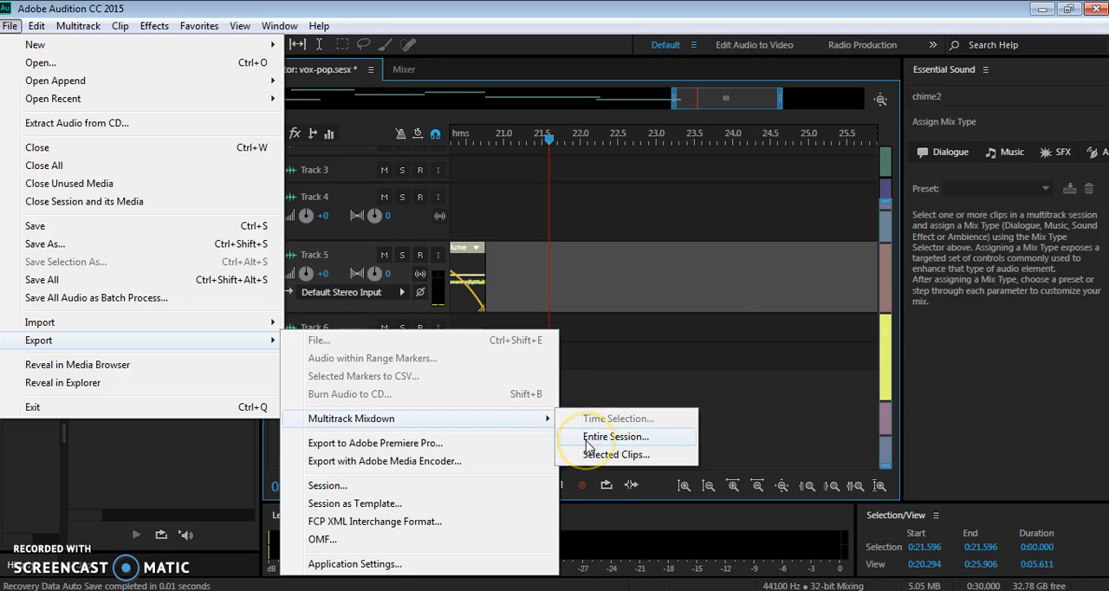
left_click(613, 437)
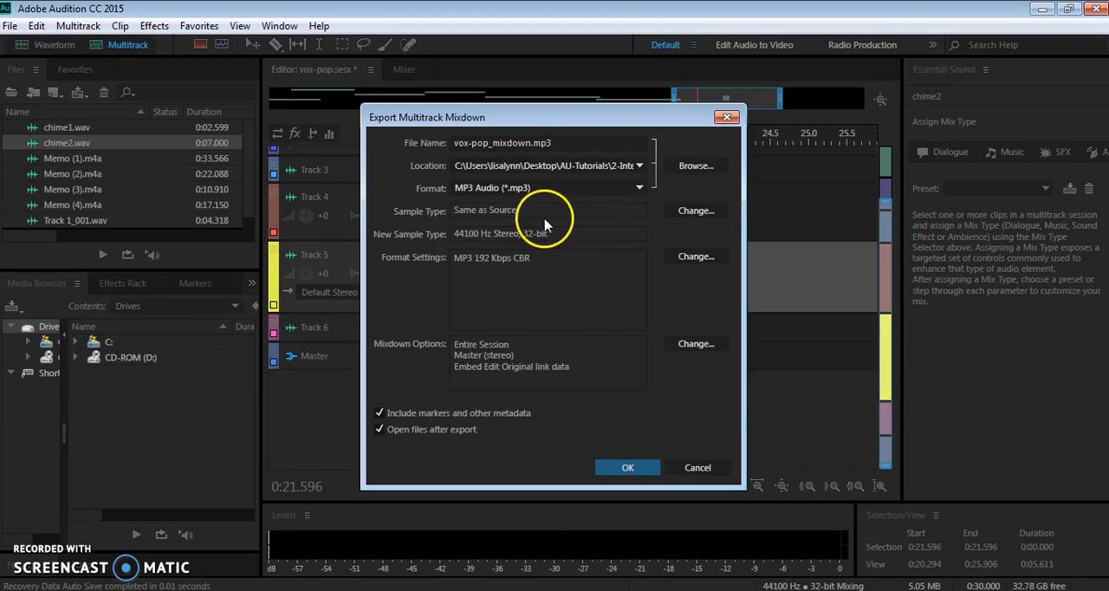
left_click(694, 165)
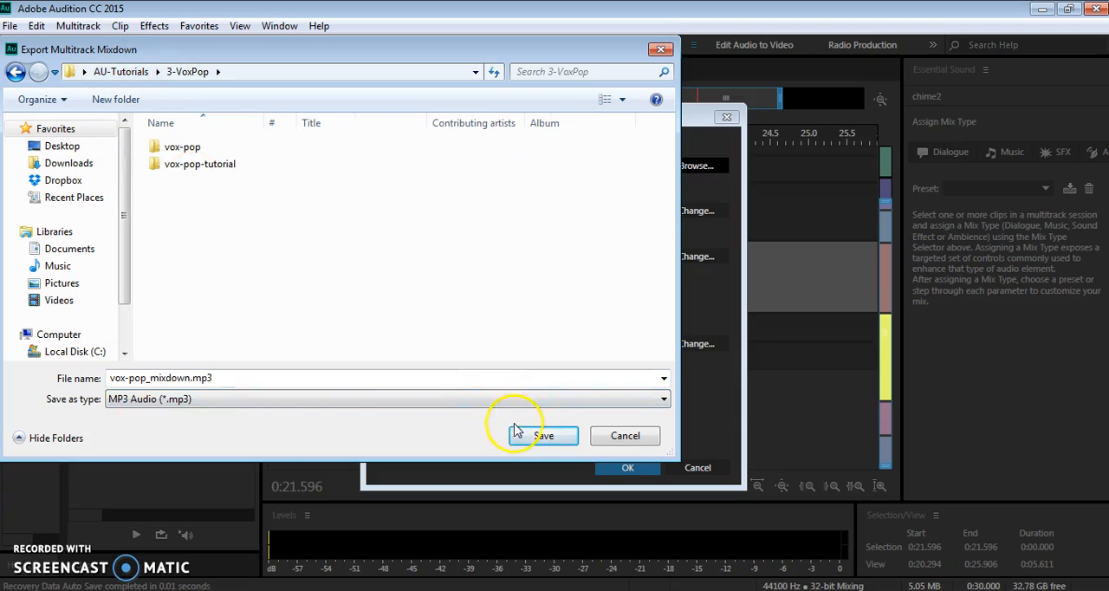
left_click(544, 437)
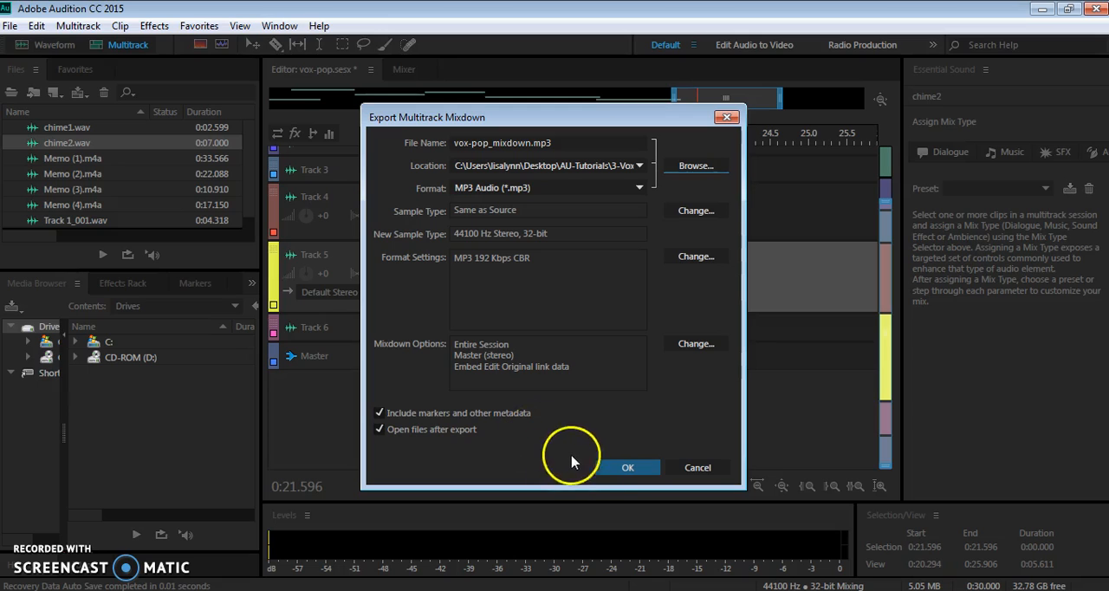